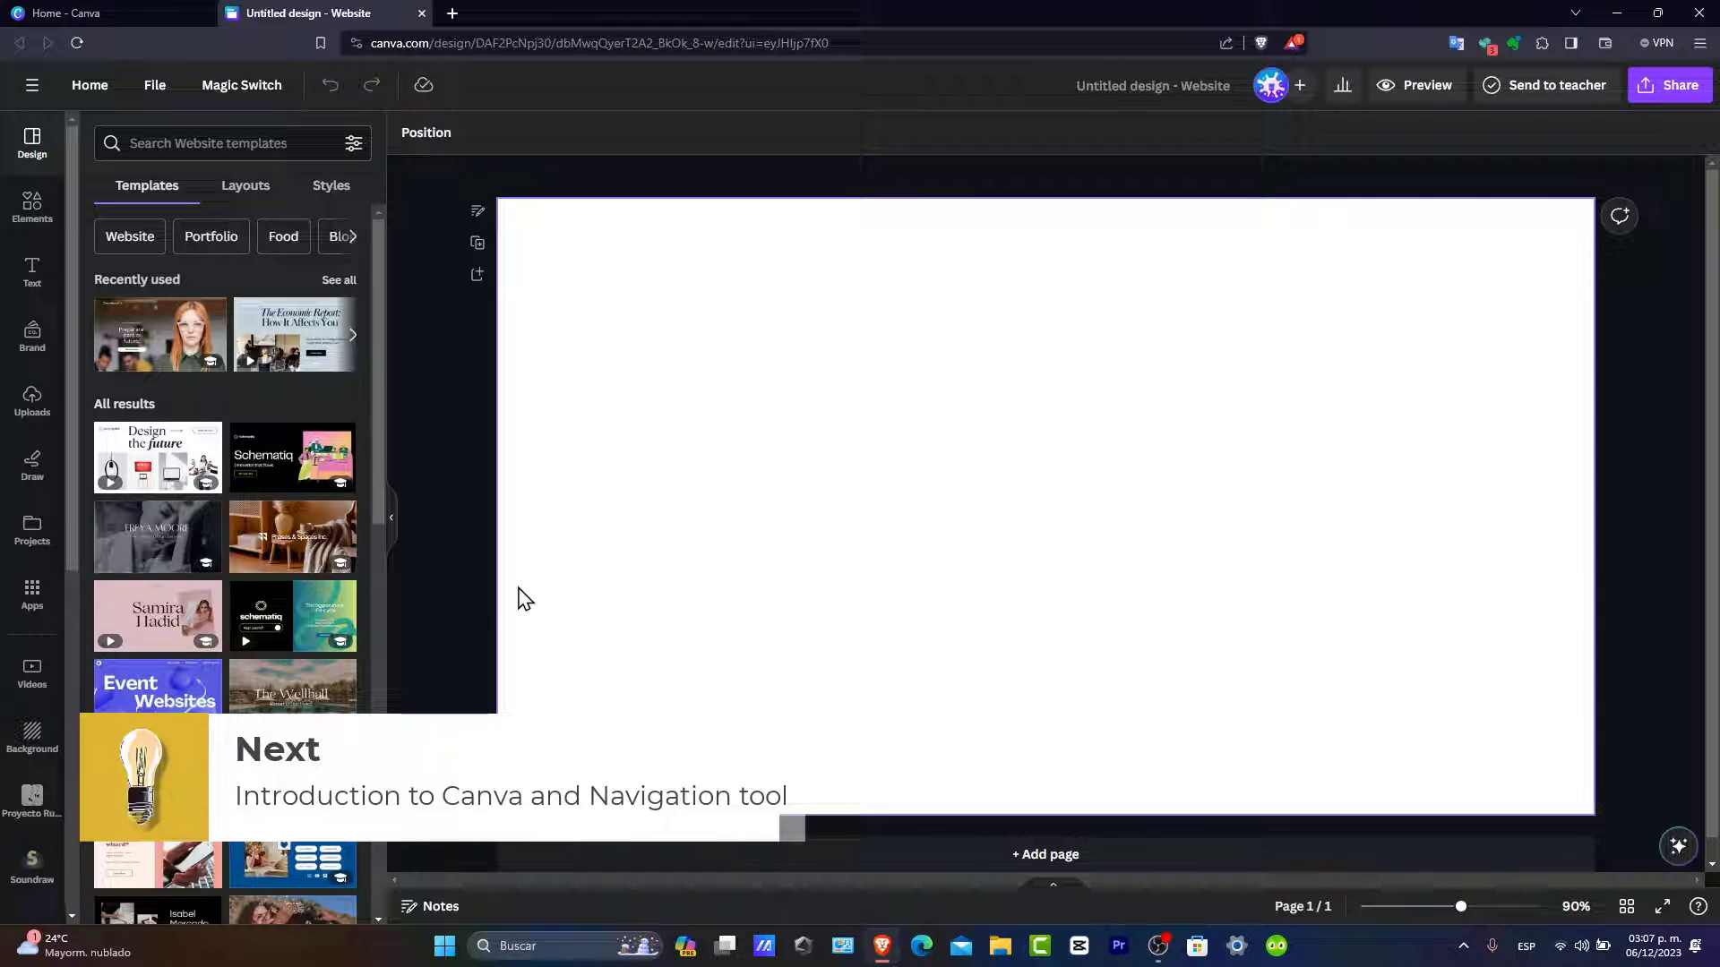
- Search 'web banner' templates, try Elevate Your Brand, then apply the Jewelry Business Website template
{"action": "scroll", "scroll_direction": "down", "scroll_amount": 3}
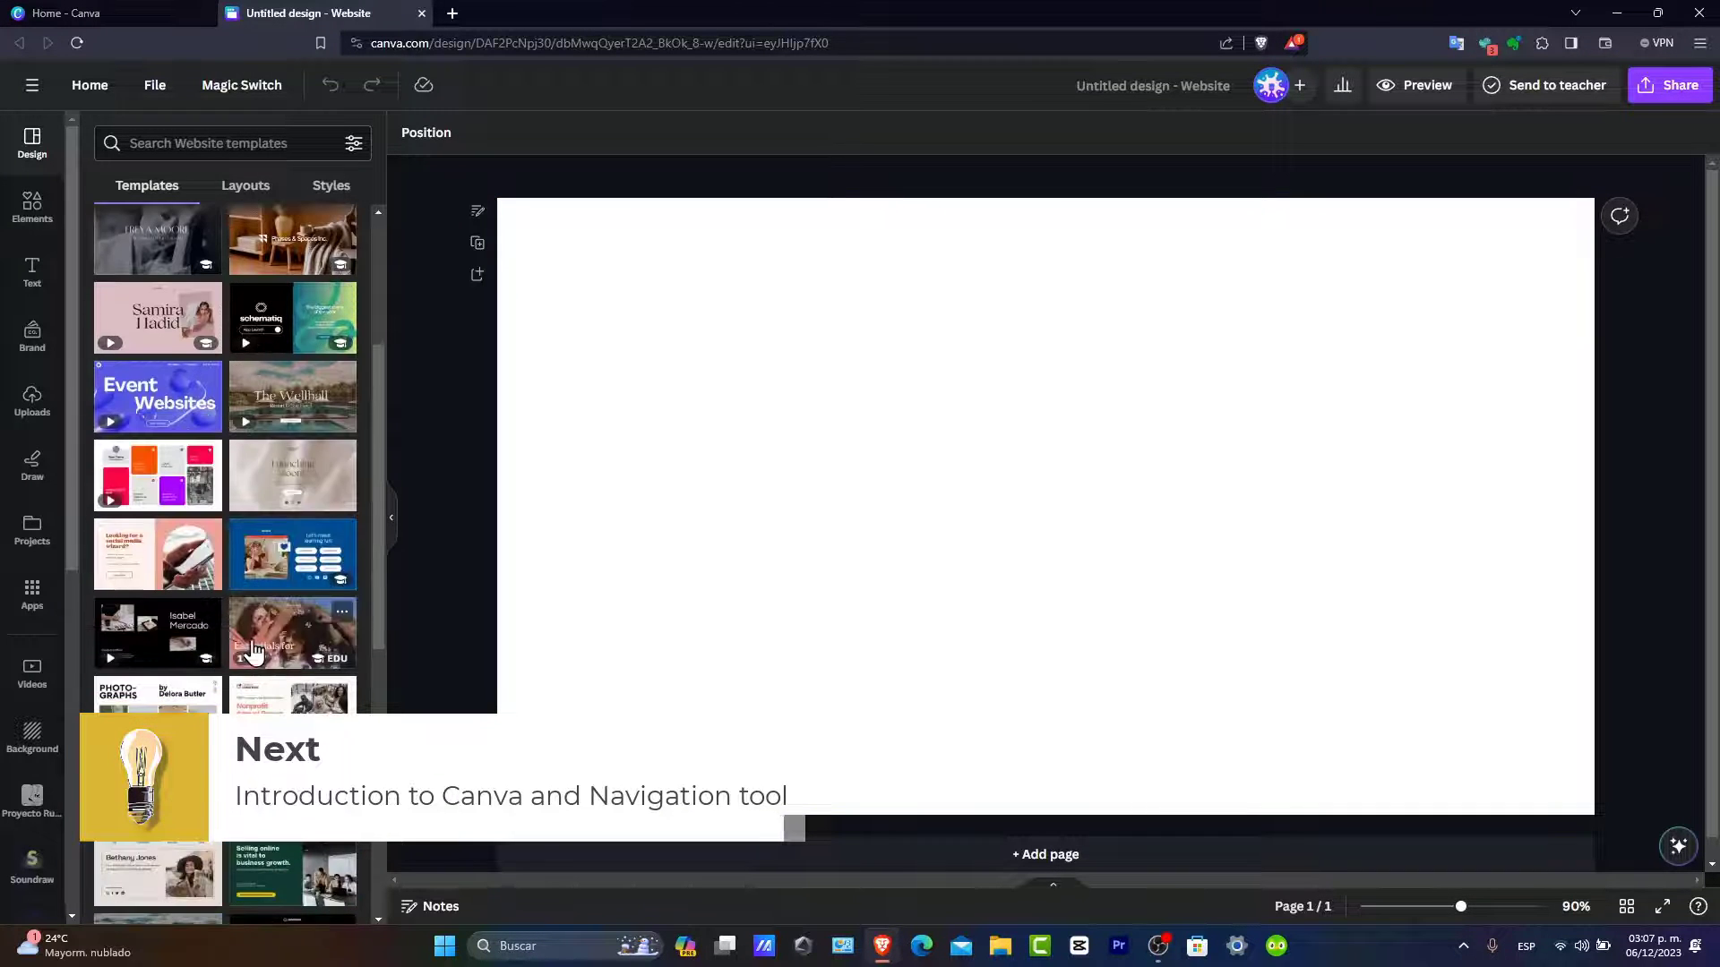
{"action": "scroll", "scroll_direction": "down", "scroll_amount": 3}
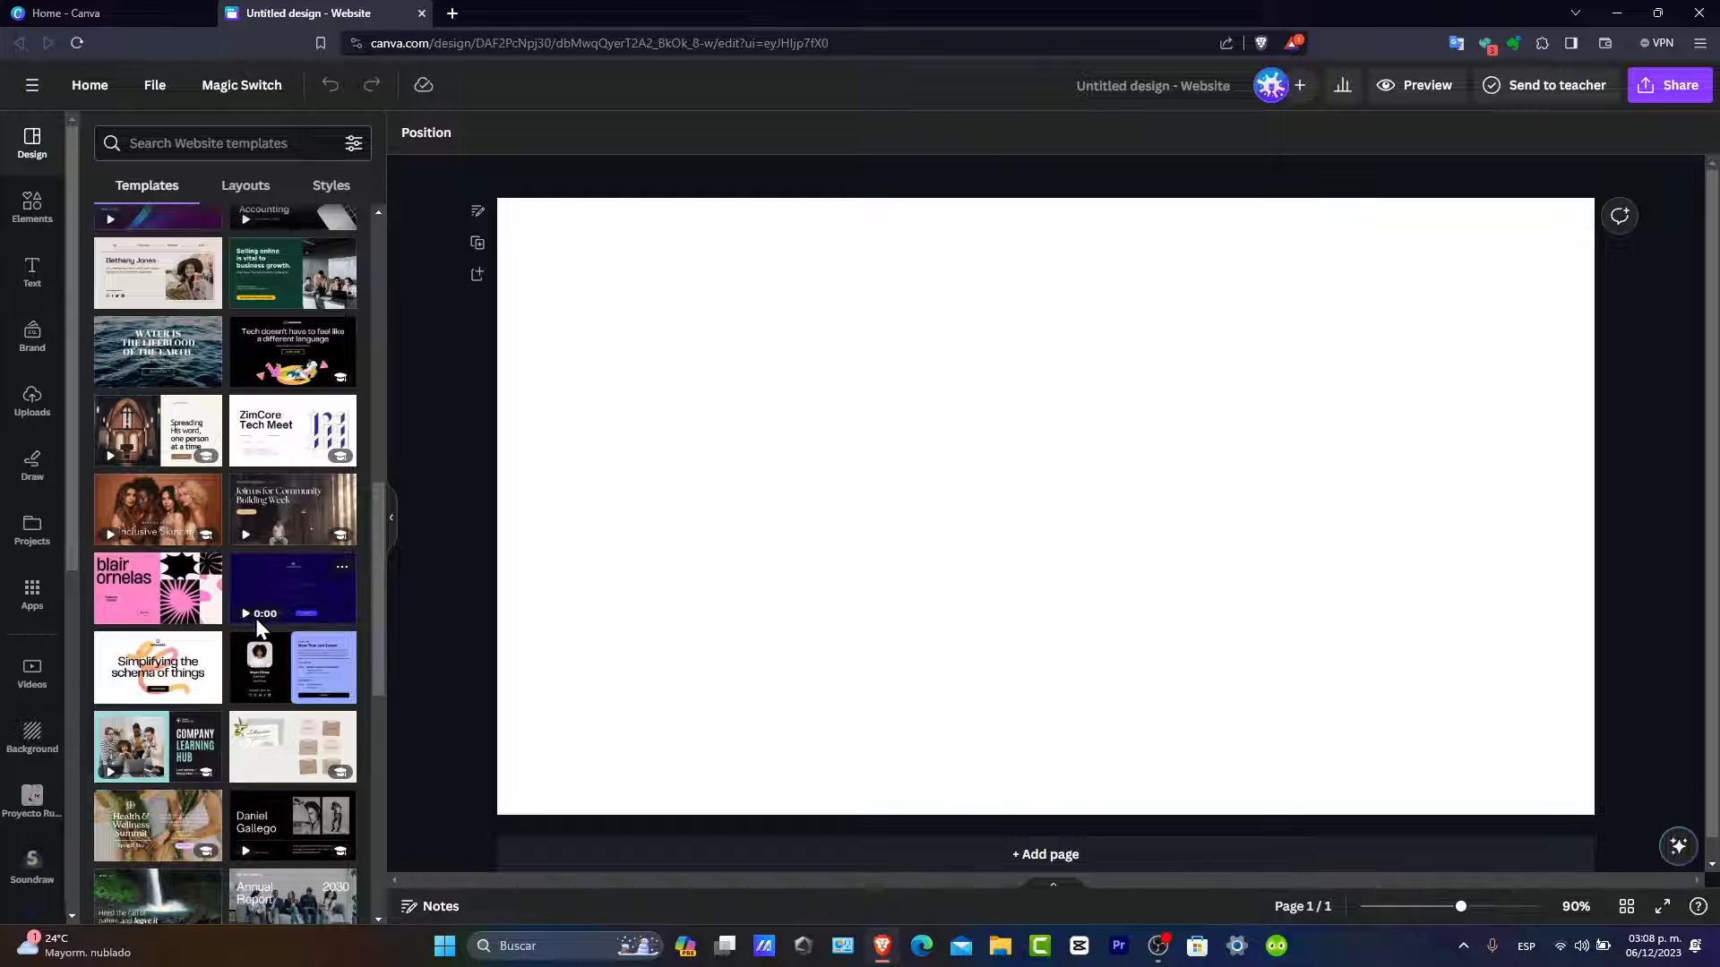
{"action": "scroll", "scroll_direction": "down", "scroll_amount": 3}
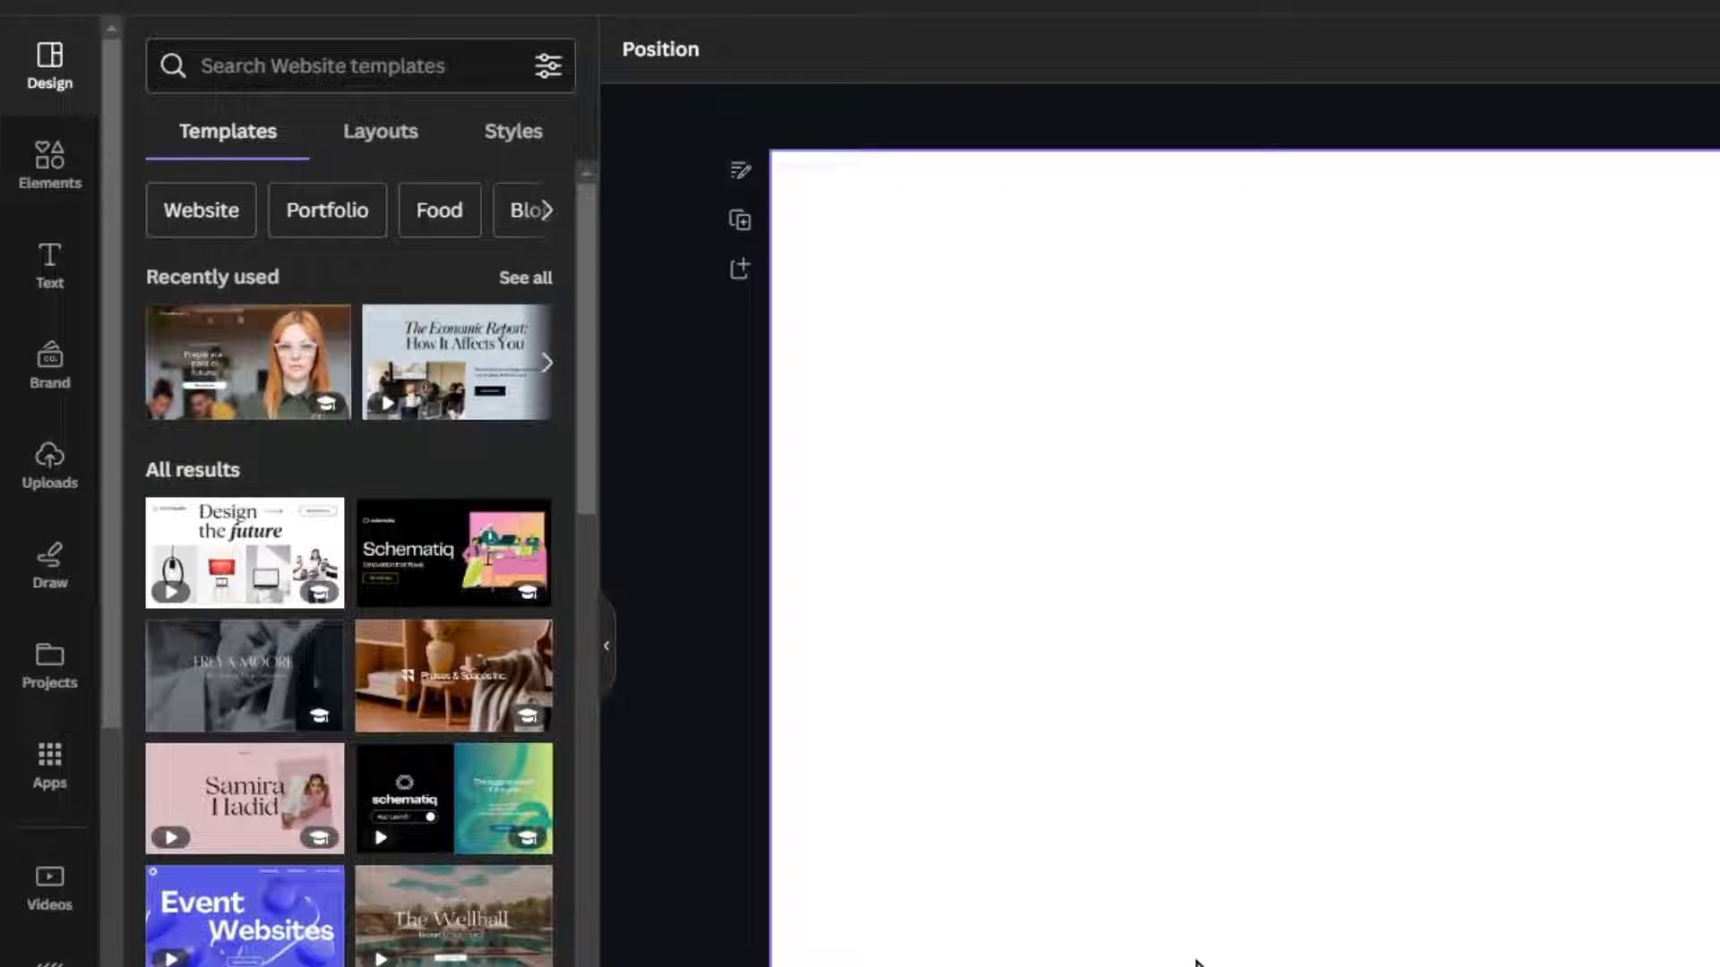
{"action": "type", "text": "web banner"}
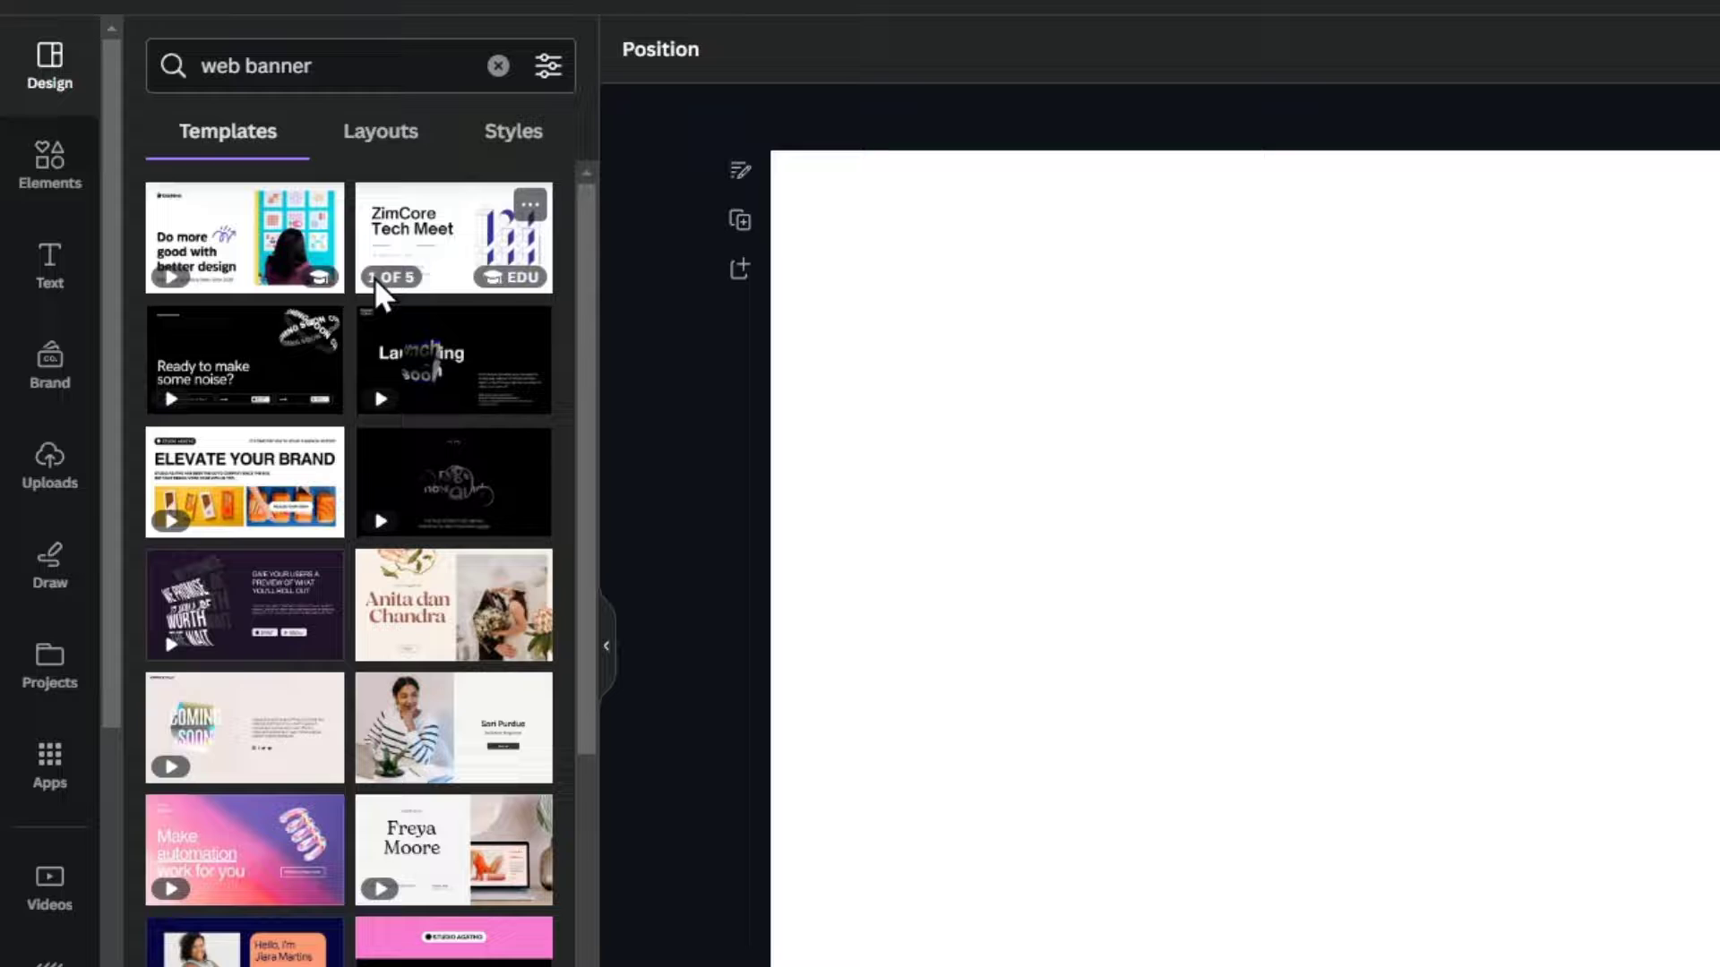
{"action": "mouse_move", "coordinate": [285, 502]}
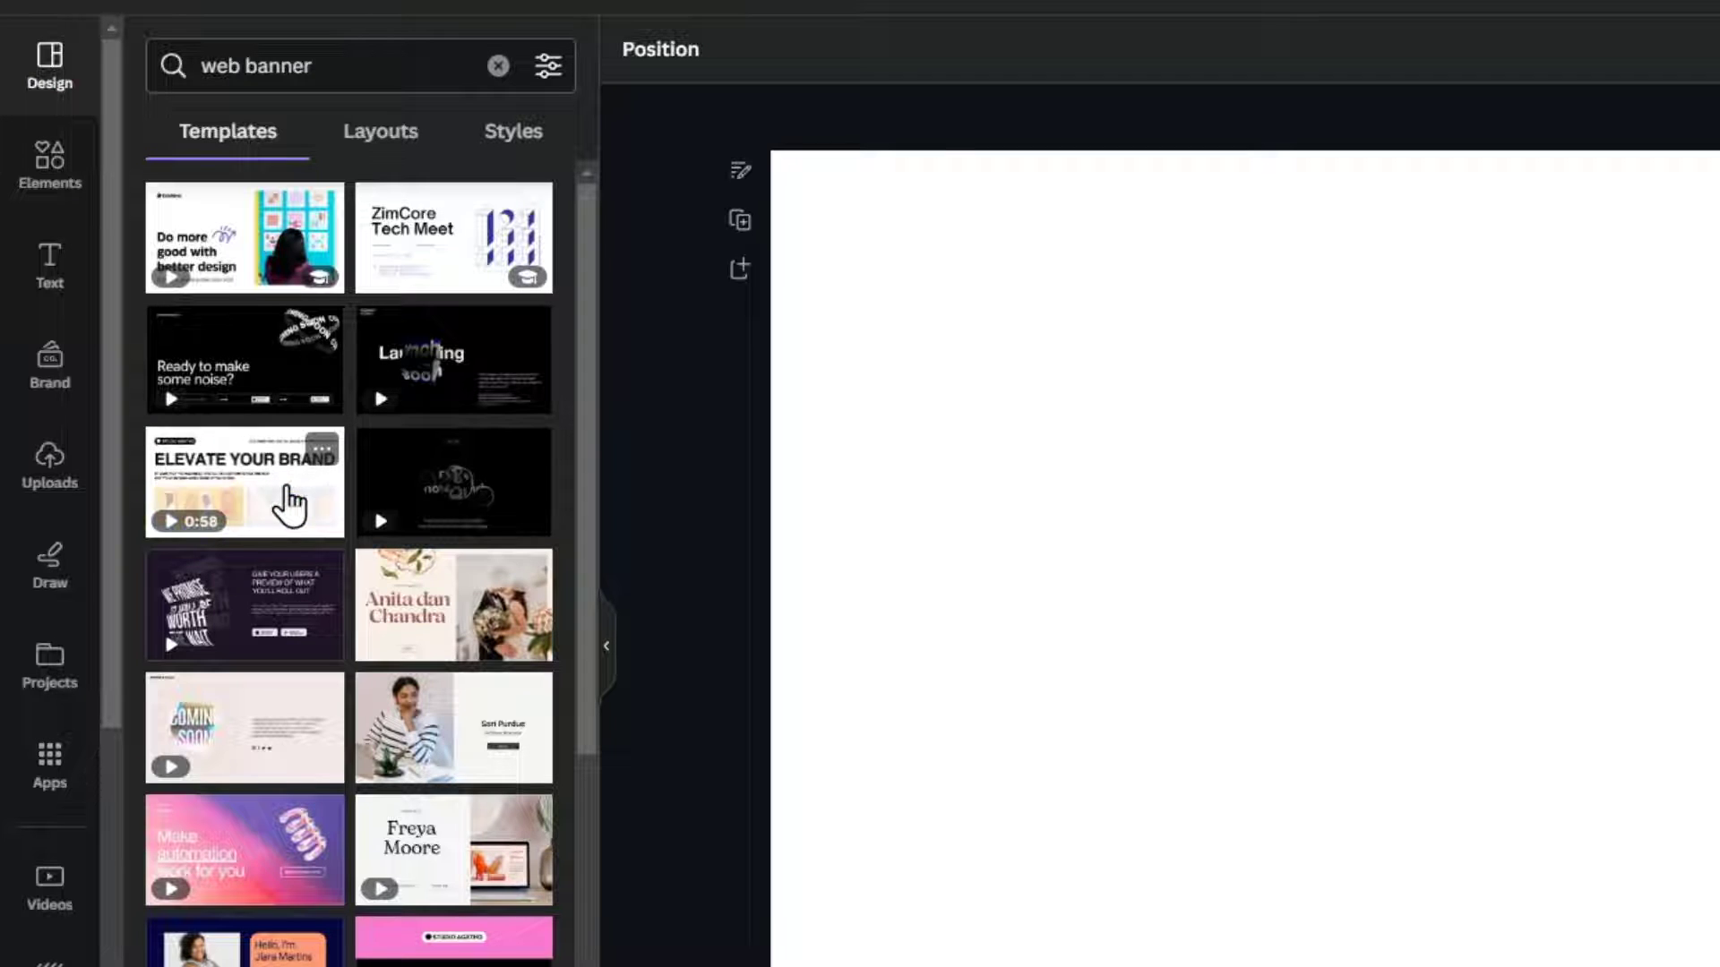
{"action": "left_click", "coordinate": [243, 480]}
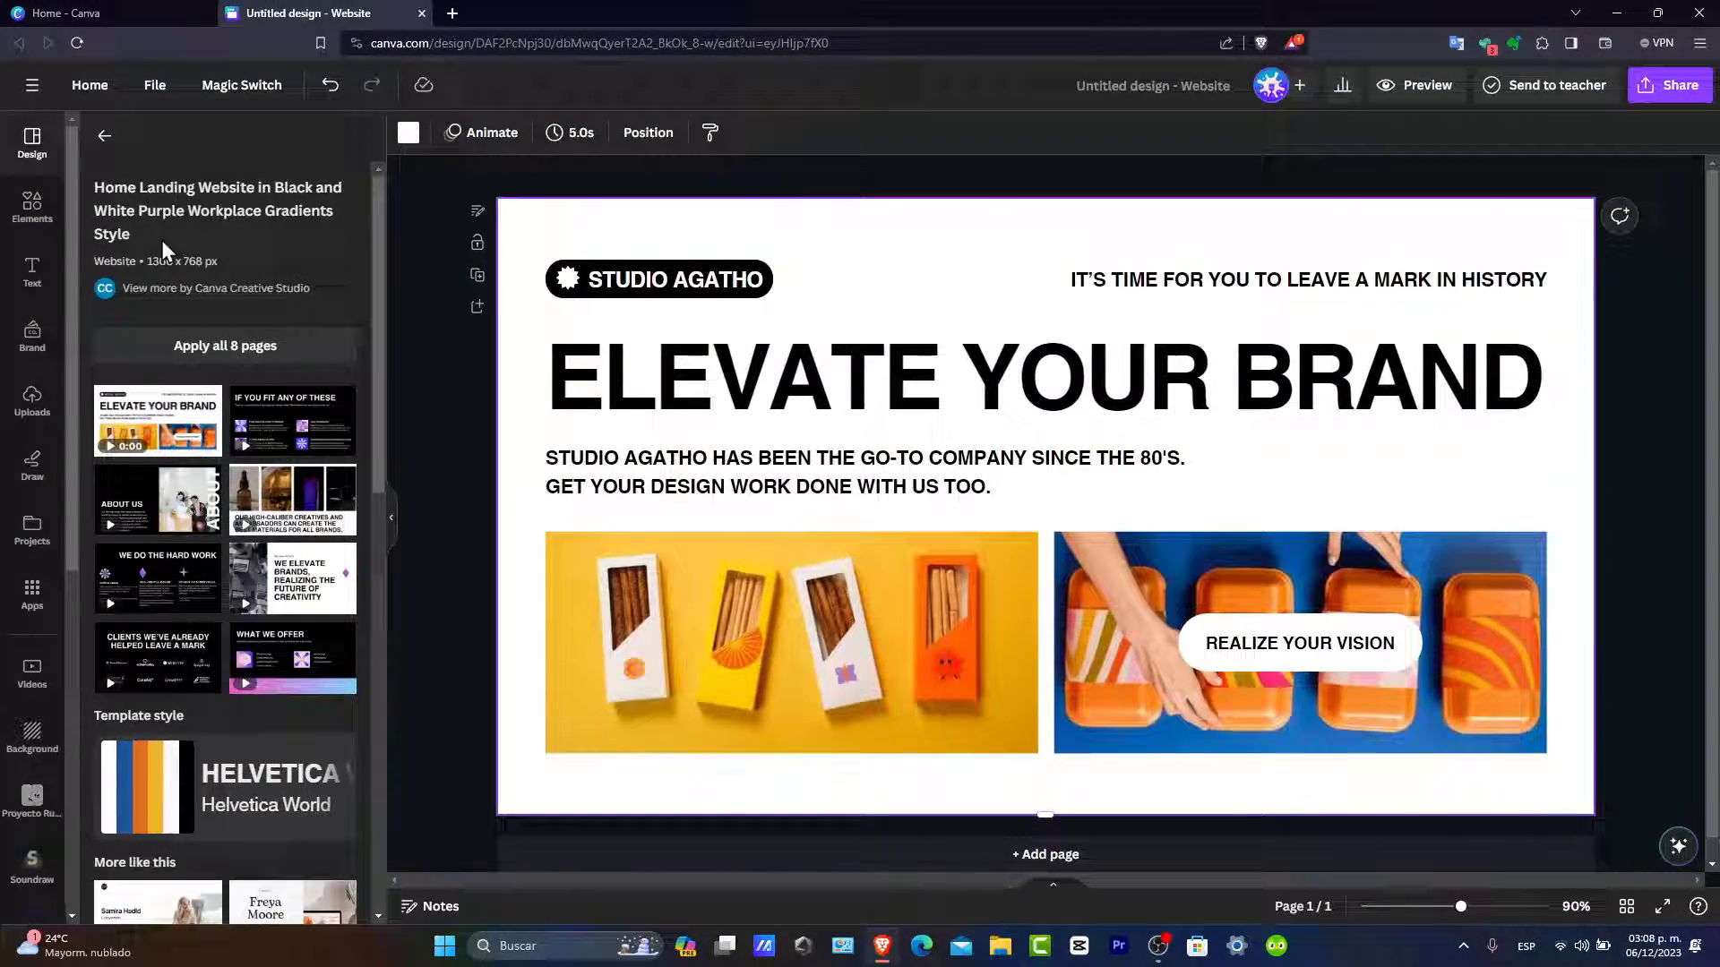
{"action": "type", "text": "web banner"}
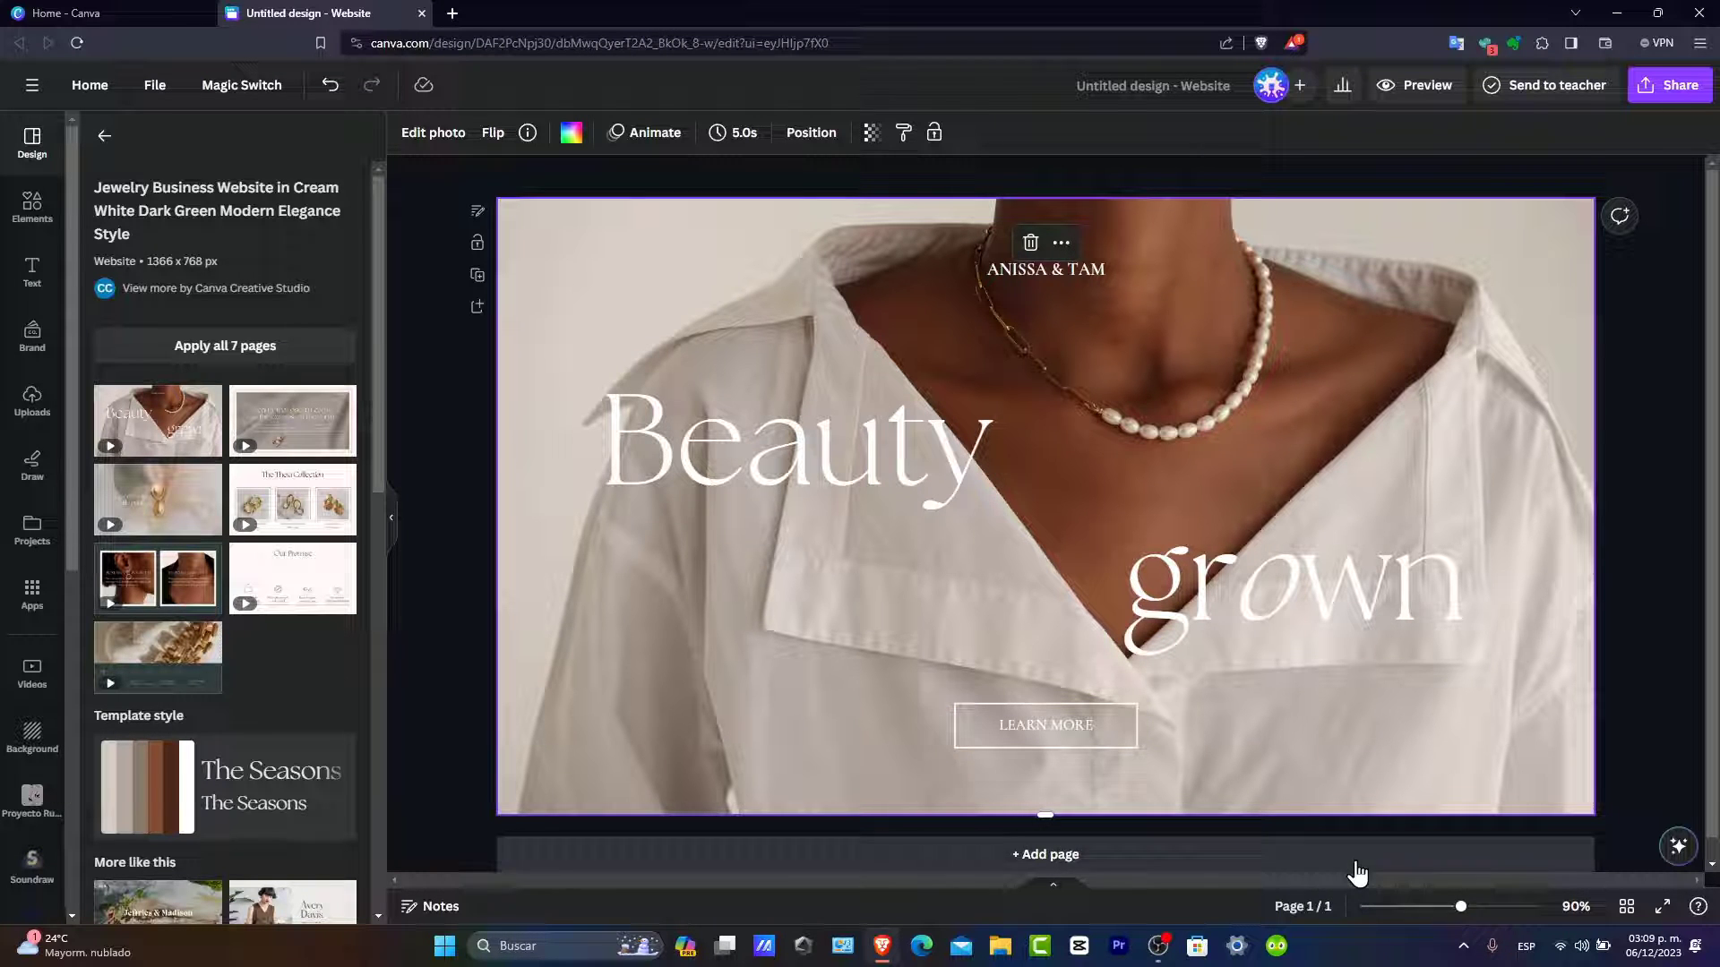
- Add pages from the jewelry template, including the Sustainably Sourced / Ethically Crafted page
{"action": "left_click", "coordinate": [290, 420]}
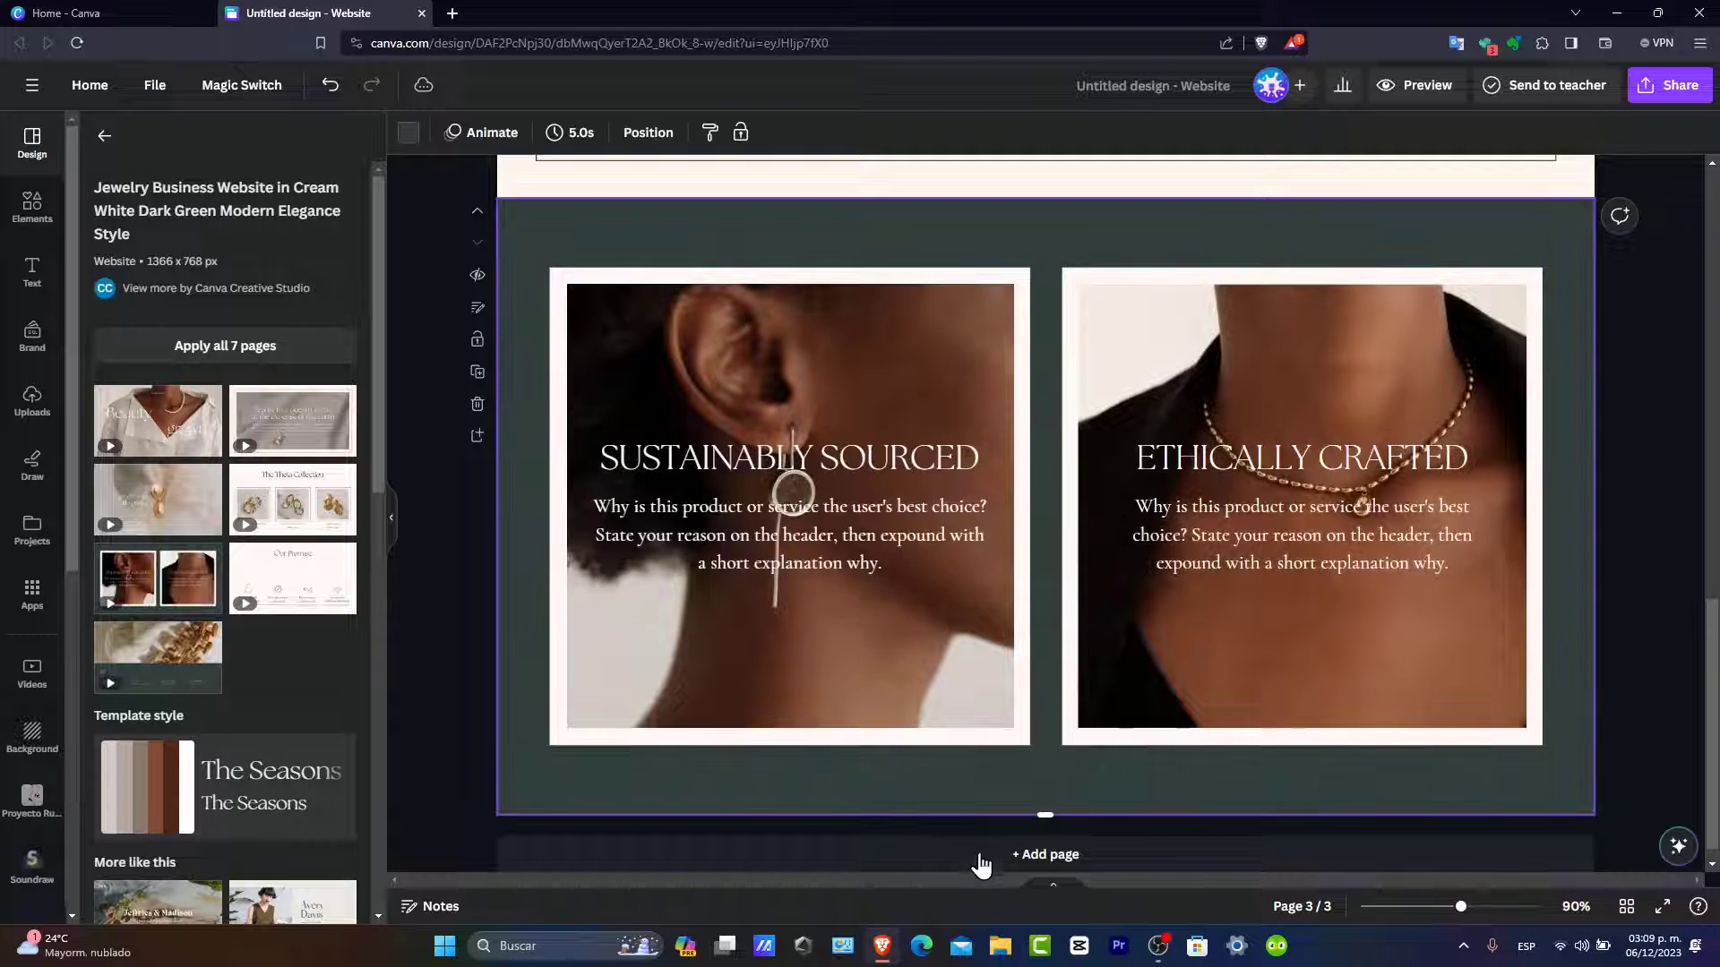
{"action": "left_click", "coordinate": [1043, 854]}
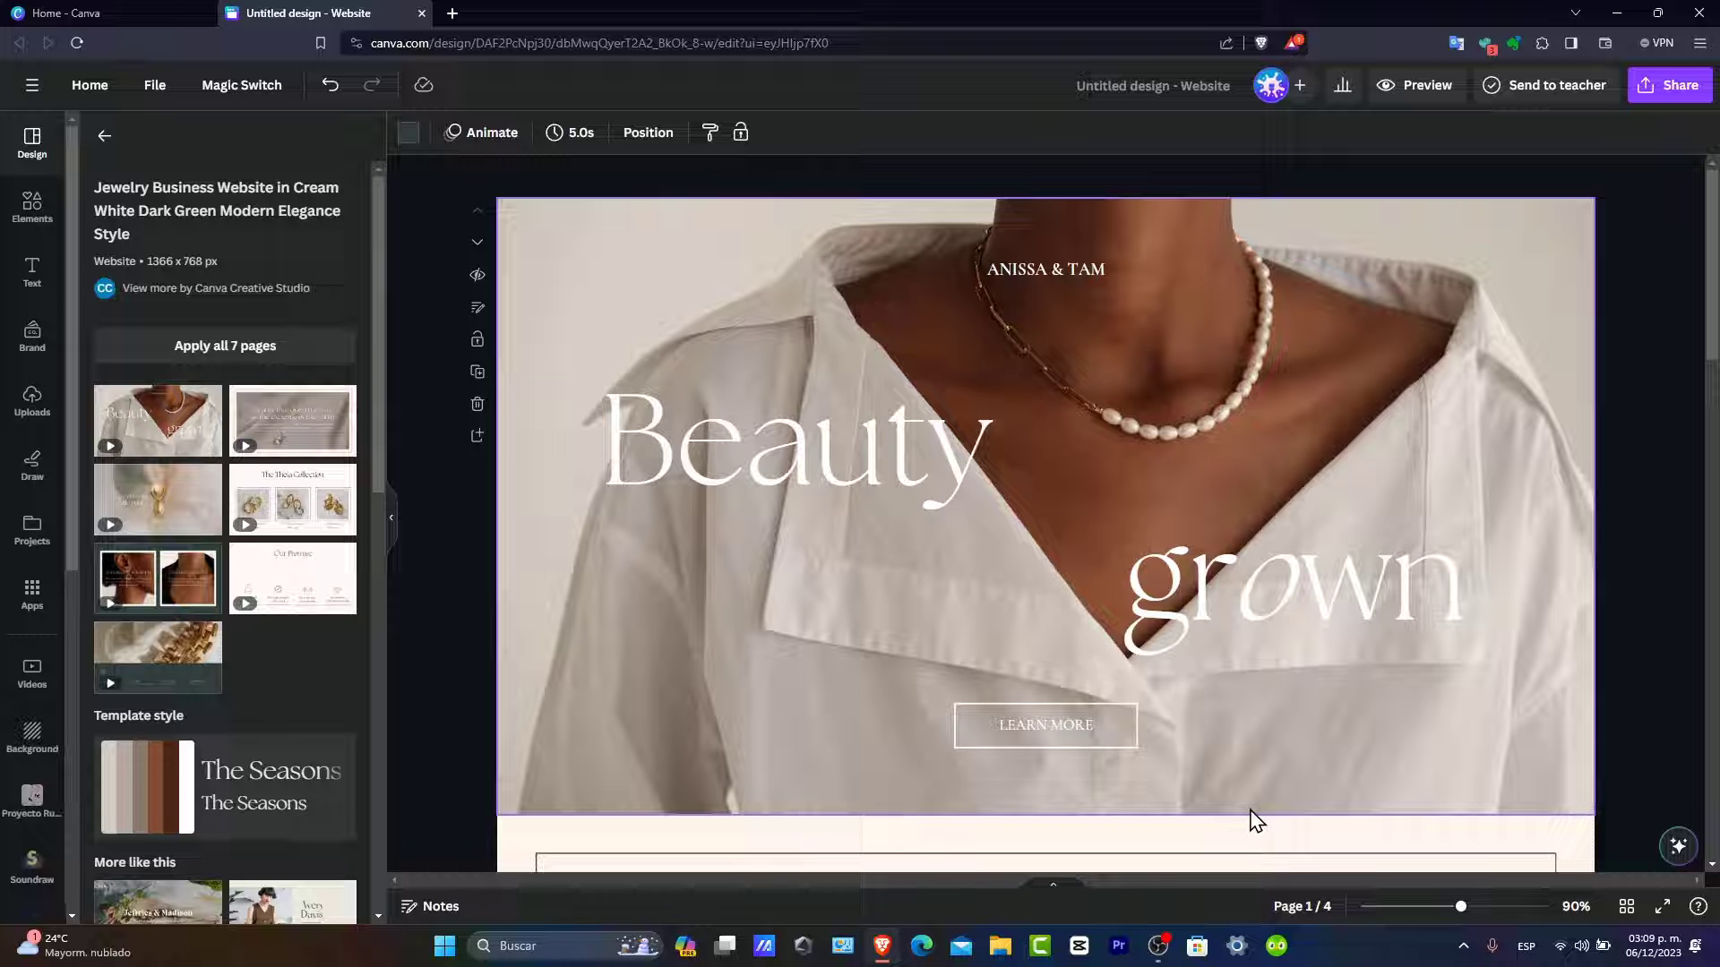
{"action": "mouse_move", "coordinate": [972, 642]}
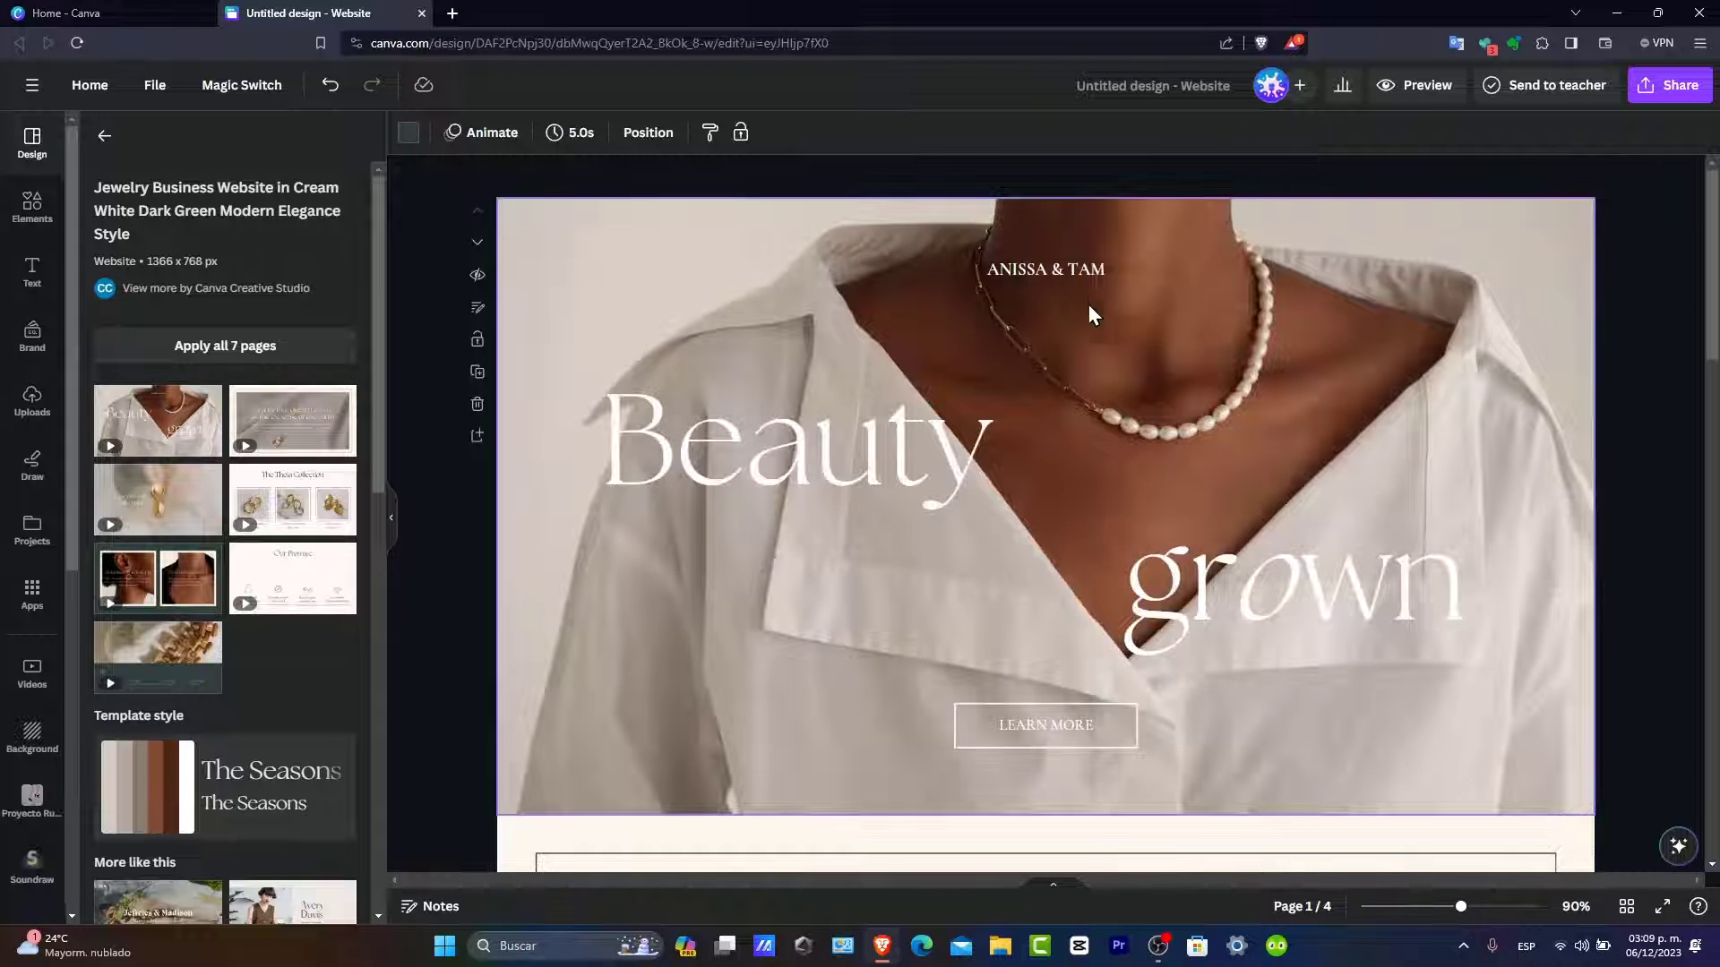
- Copy the ANISSA & TAM text top-left as grouped HOME, PRODUCTS and ABOUT US labels
{"action": "left_click", "coordinate": [1042, 269]}
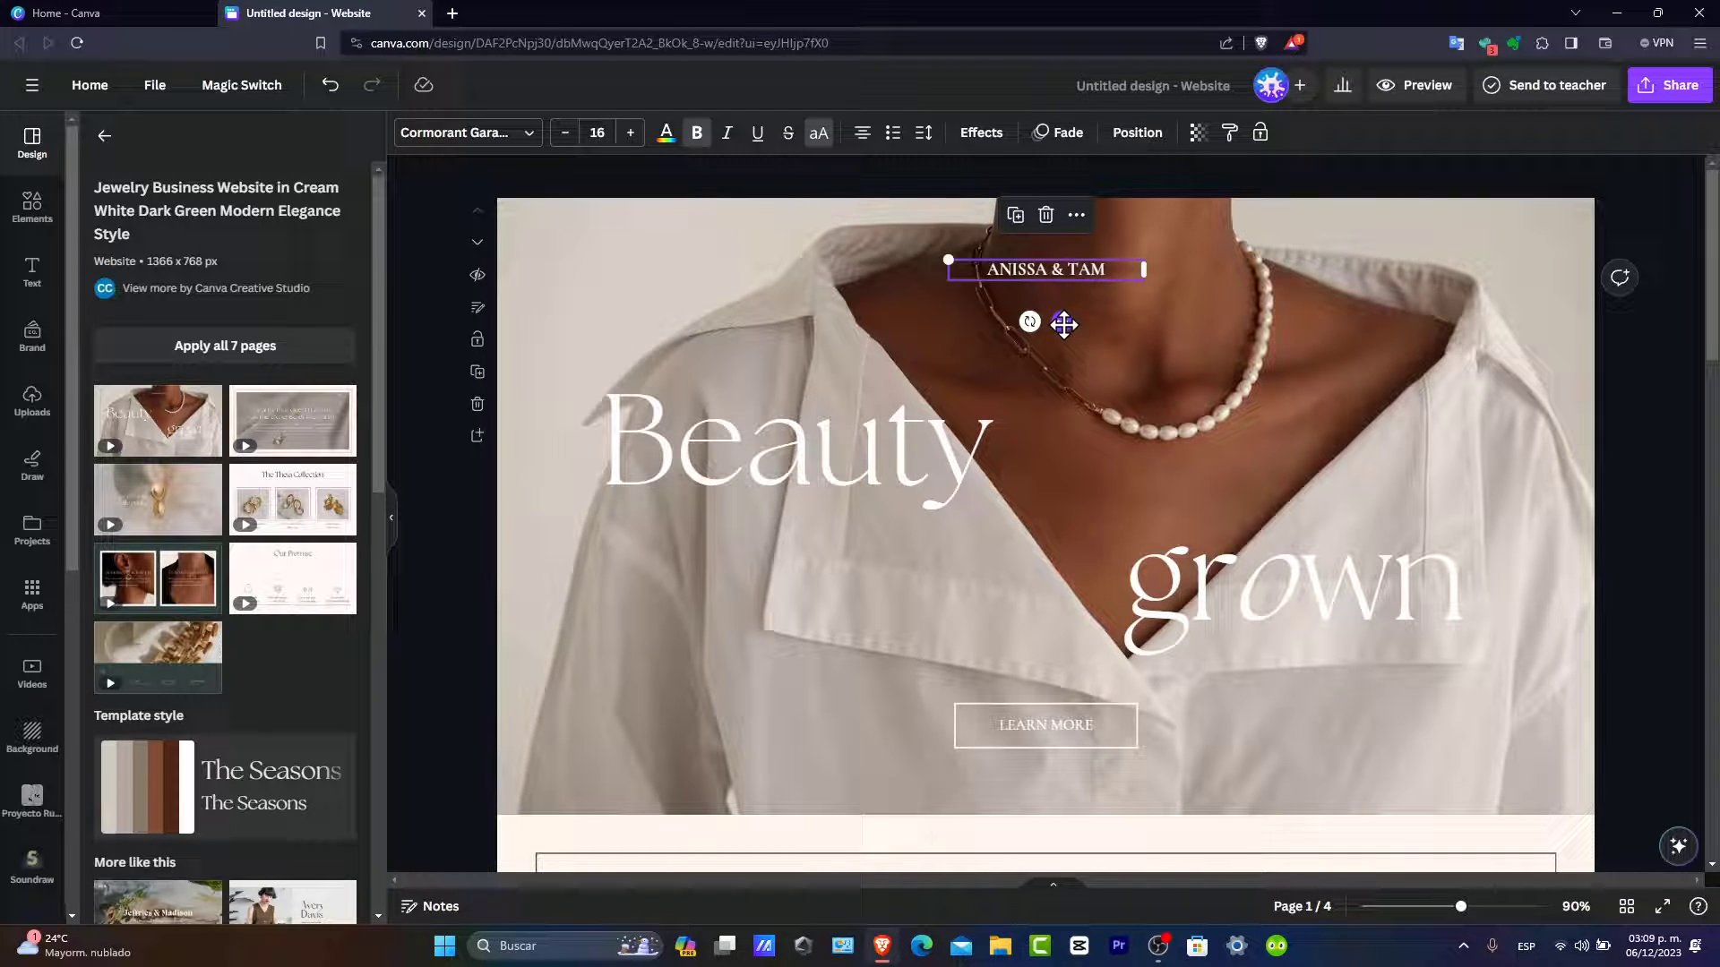
{"action": "left_click_drag", "start_coordinate": [1044, 268], "coordinate": [1294, 333]}
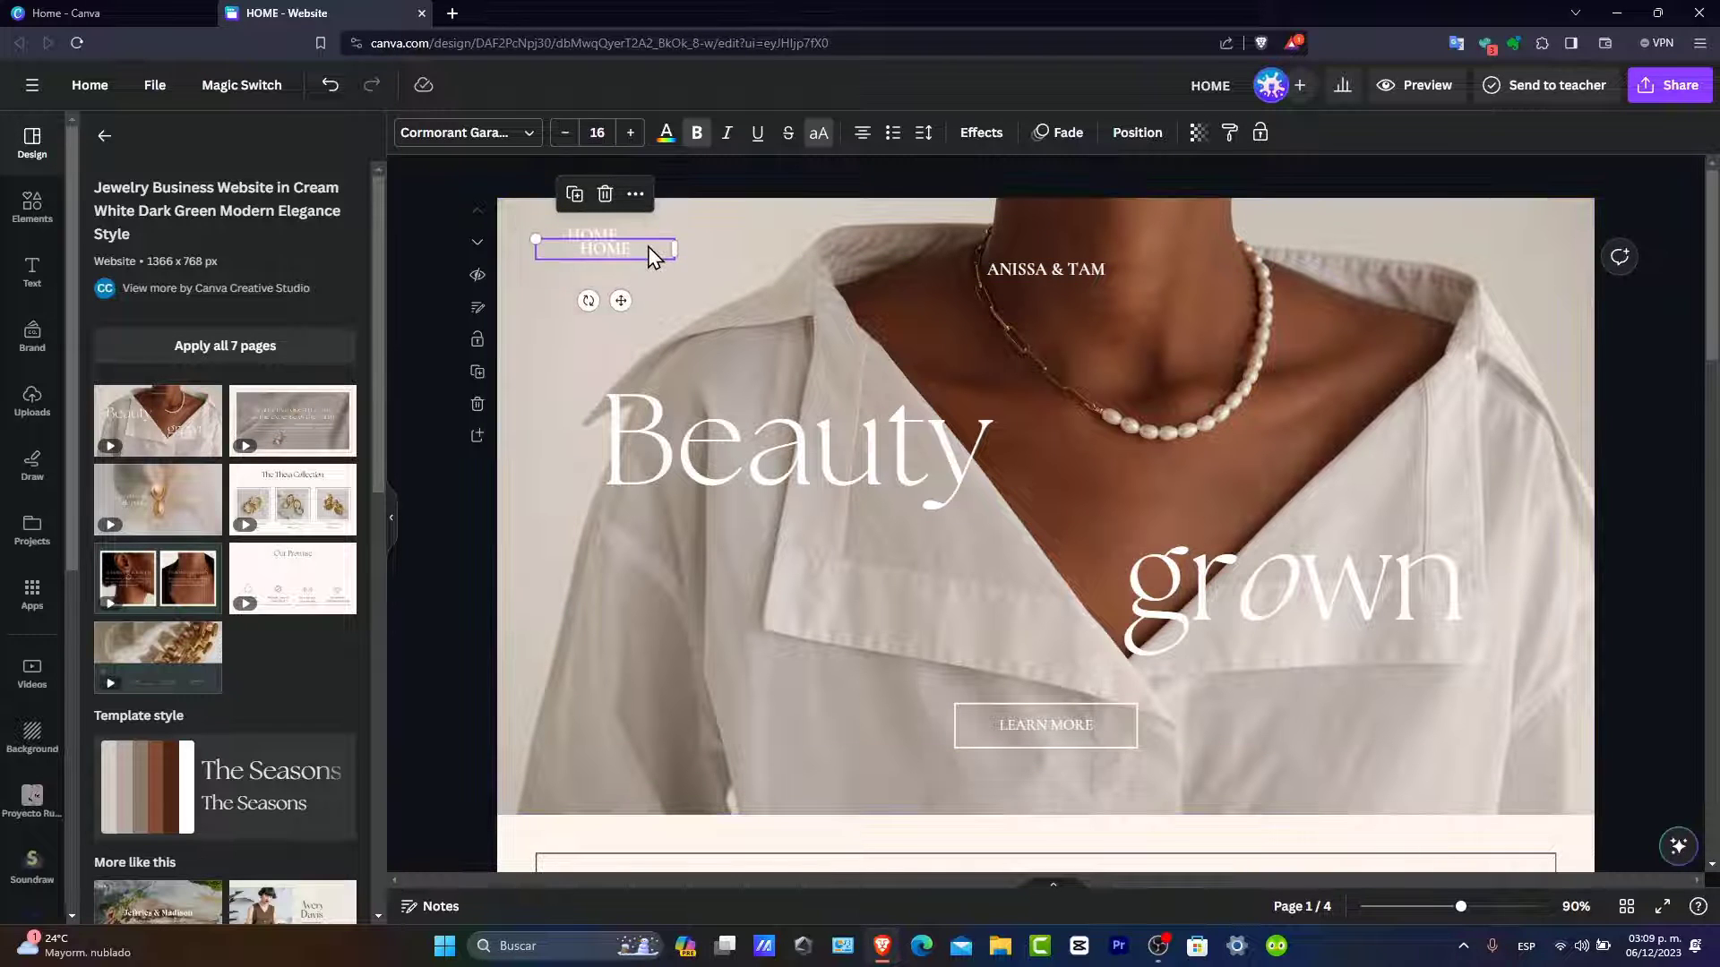
{"action": "double_click", "coordinate": [604, 249]}
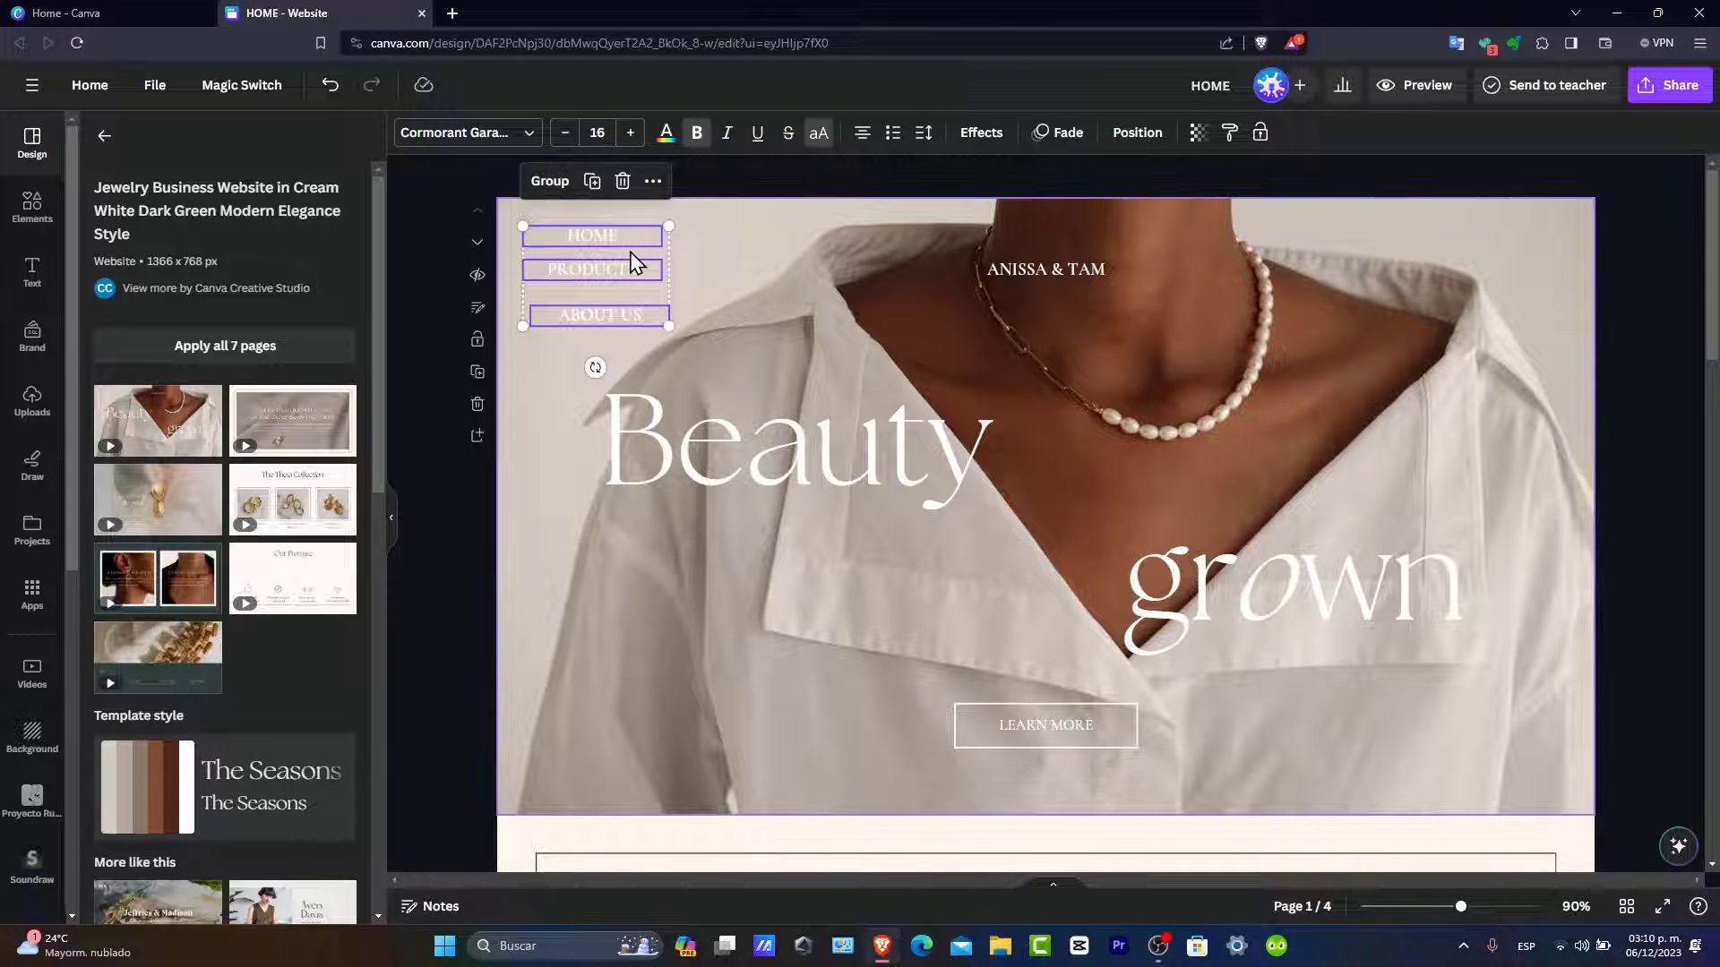
{"action": "right_click", "coordinate": [630, 261]}
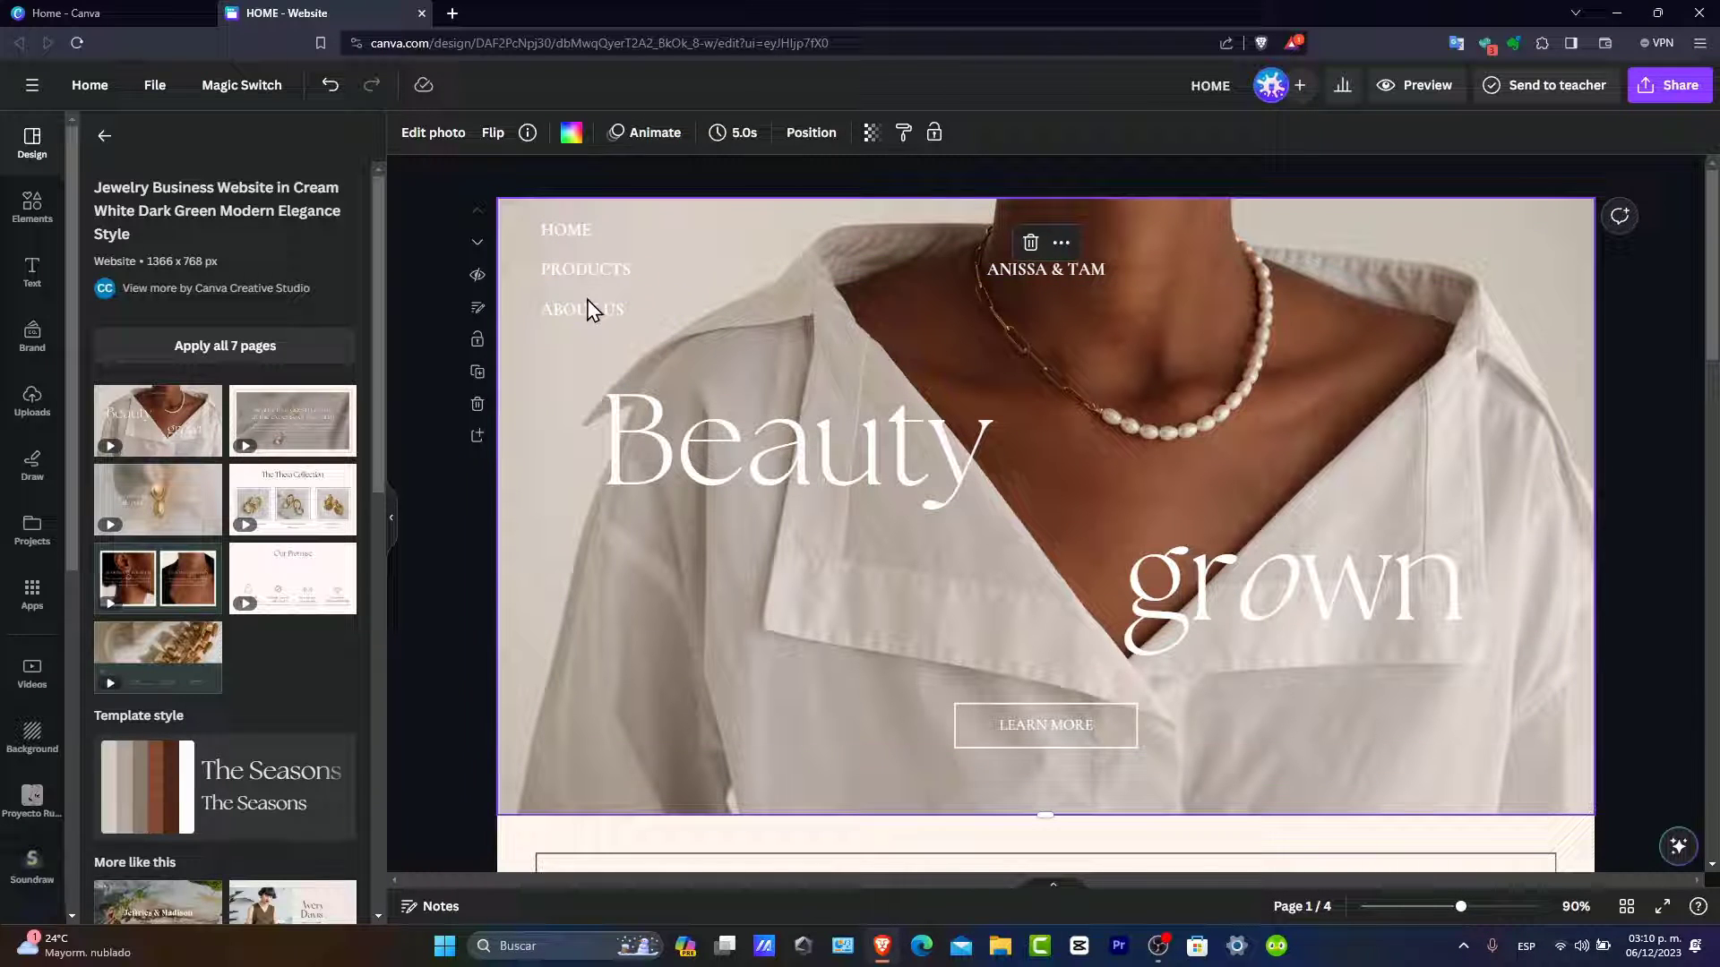
- Link the HOME label to page 2 and PRODUCTS to page 3
{"action": "left_click", "coordinate": [582, 309]}
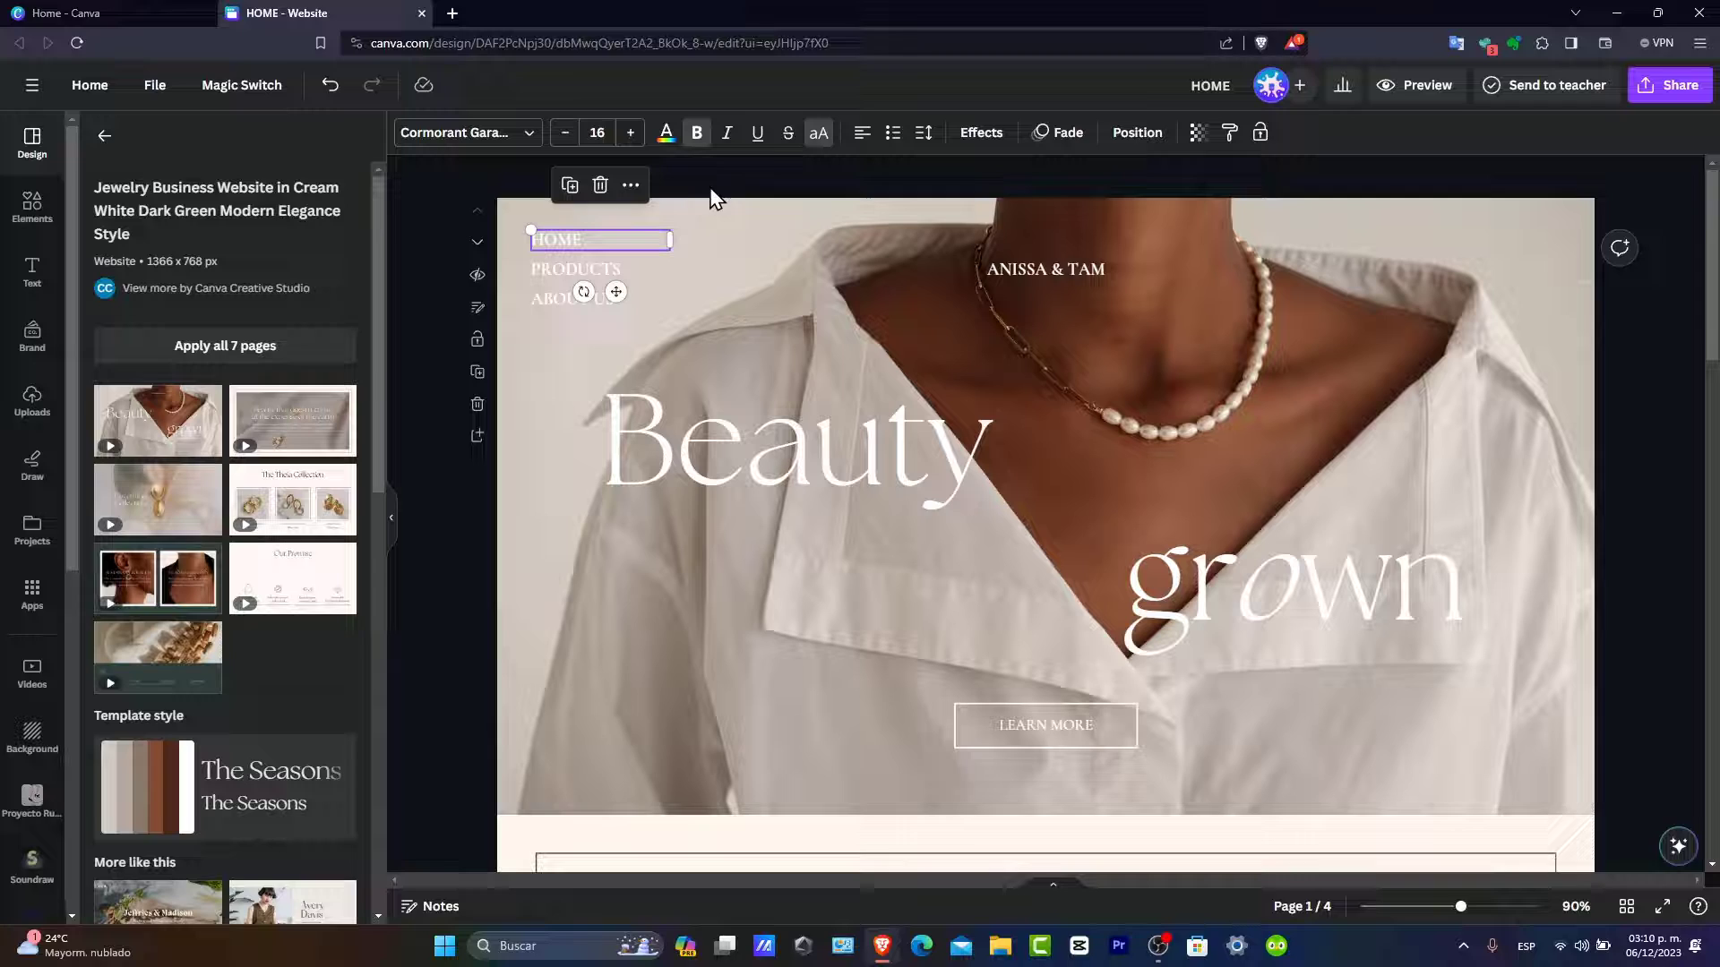
{"action": "left_click", "coordinate": [630, 185]}
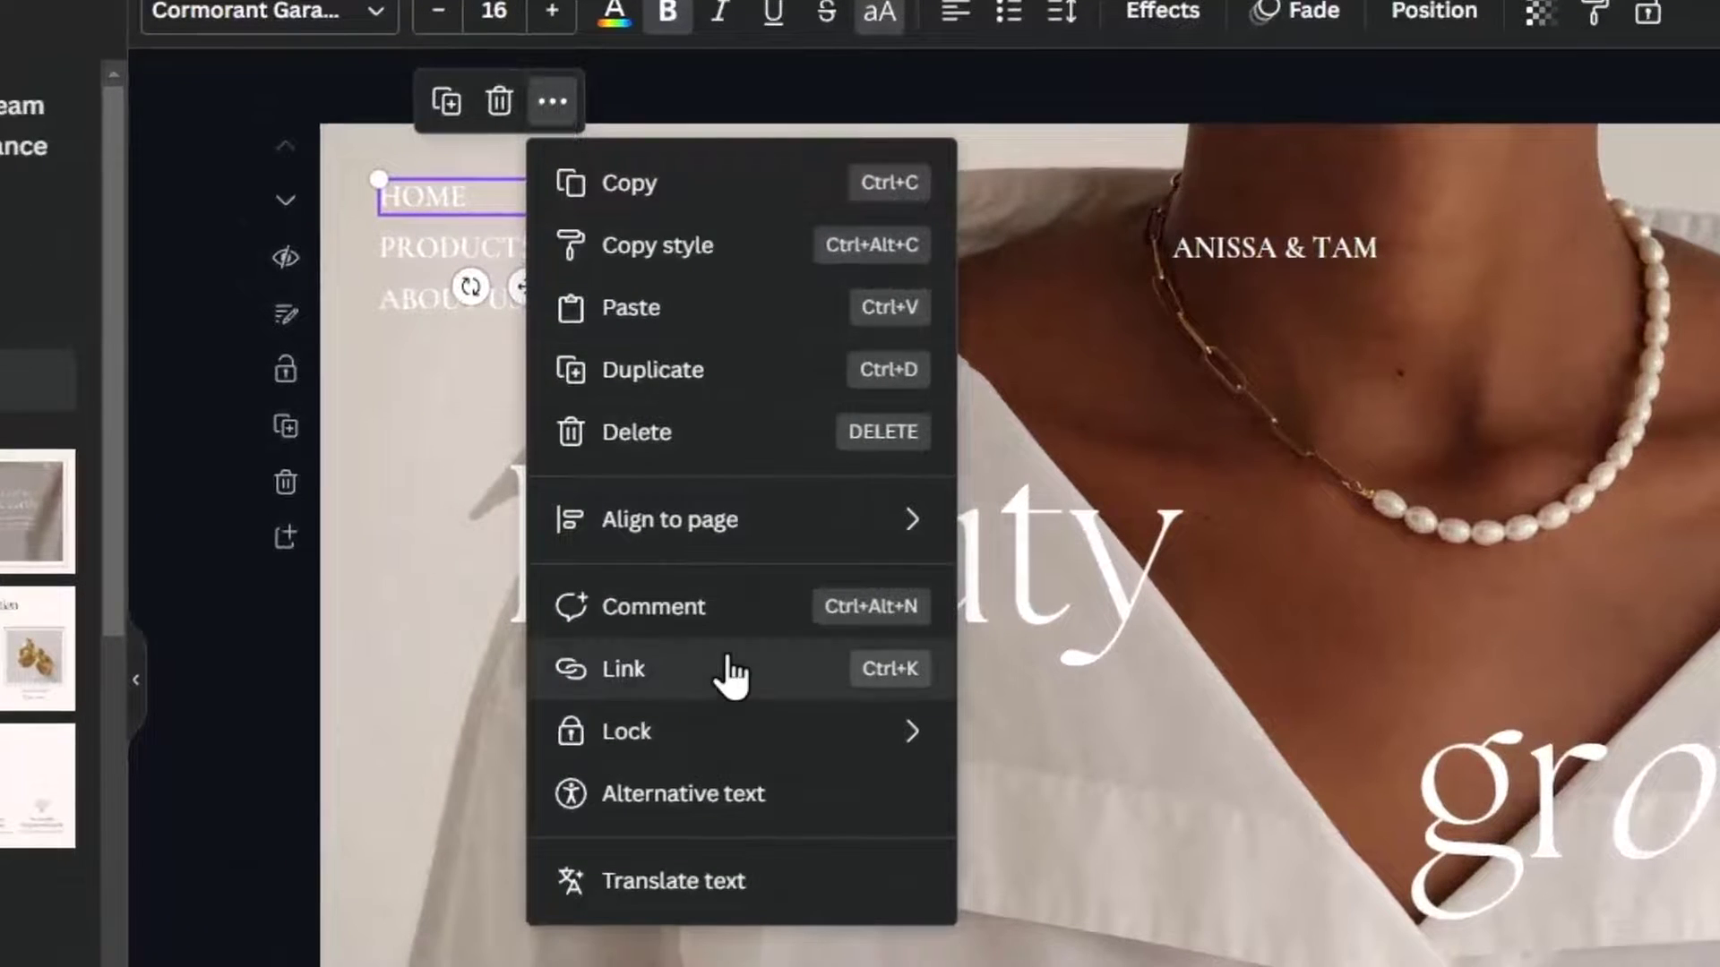
{"action": "left_click", "coordinate": [622, 669]}
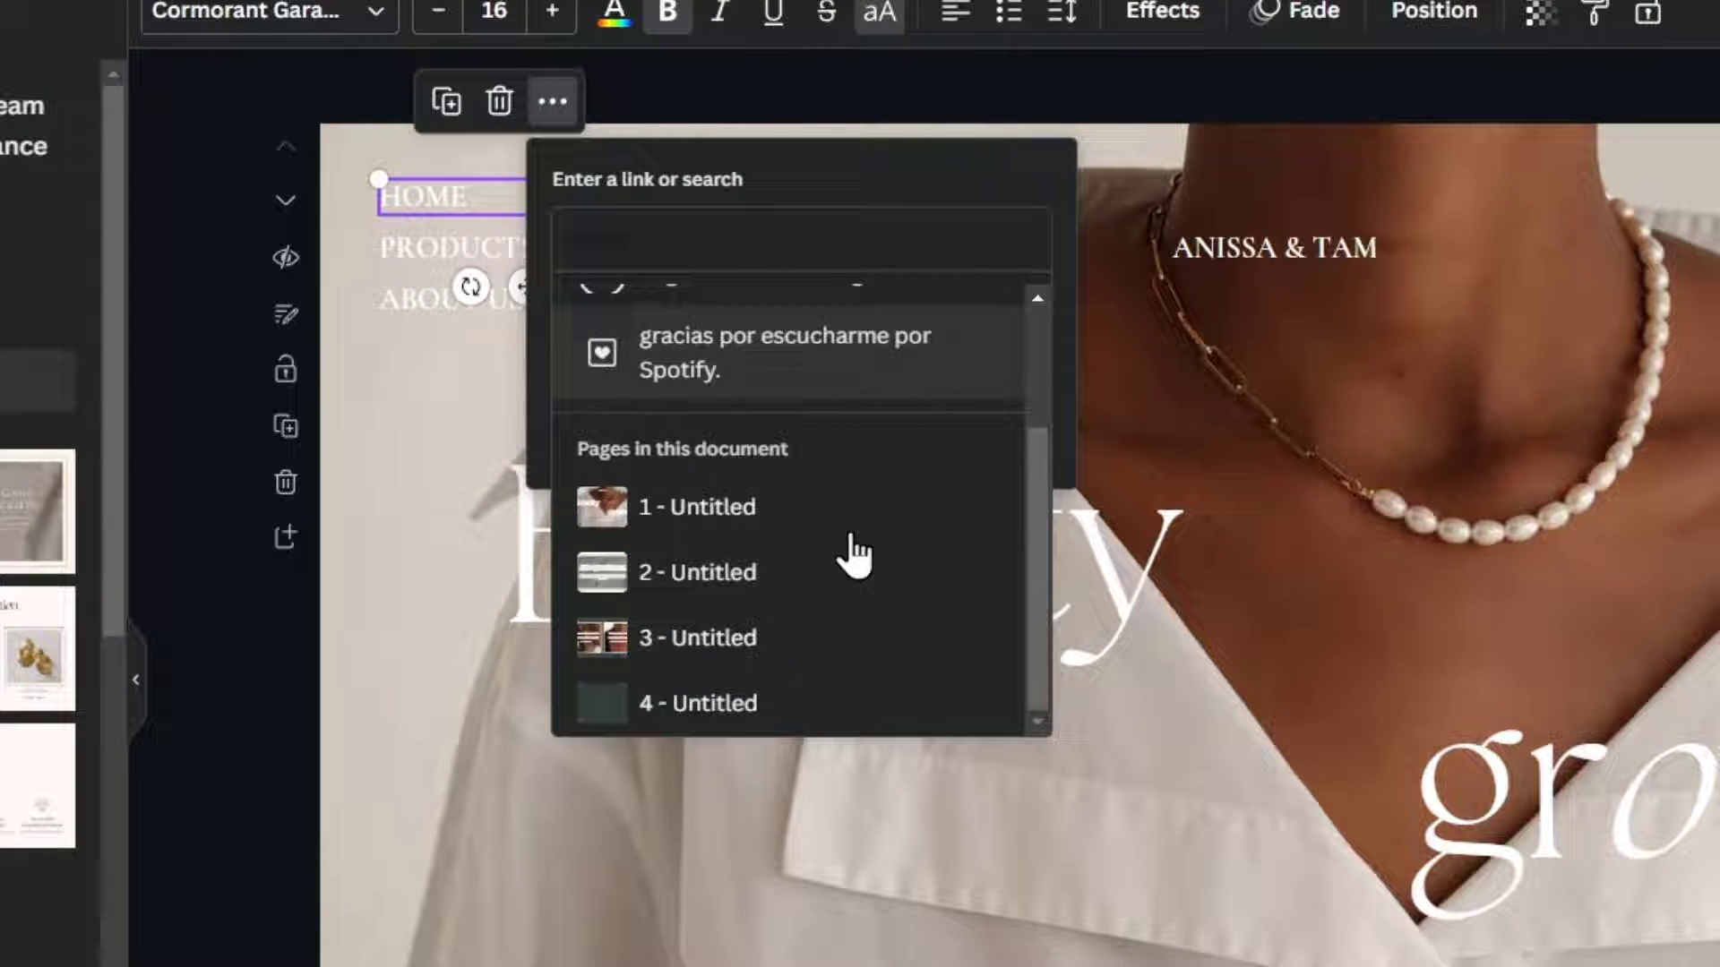
{"action": "left_click", "coordinate": [697, 572]}
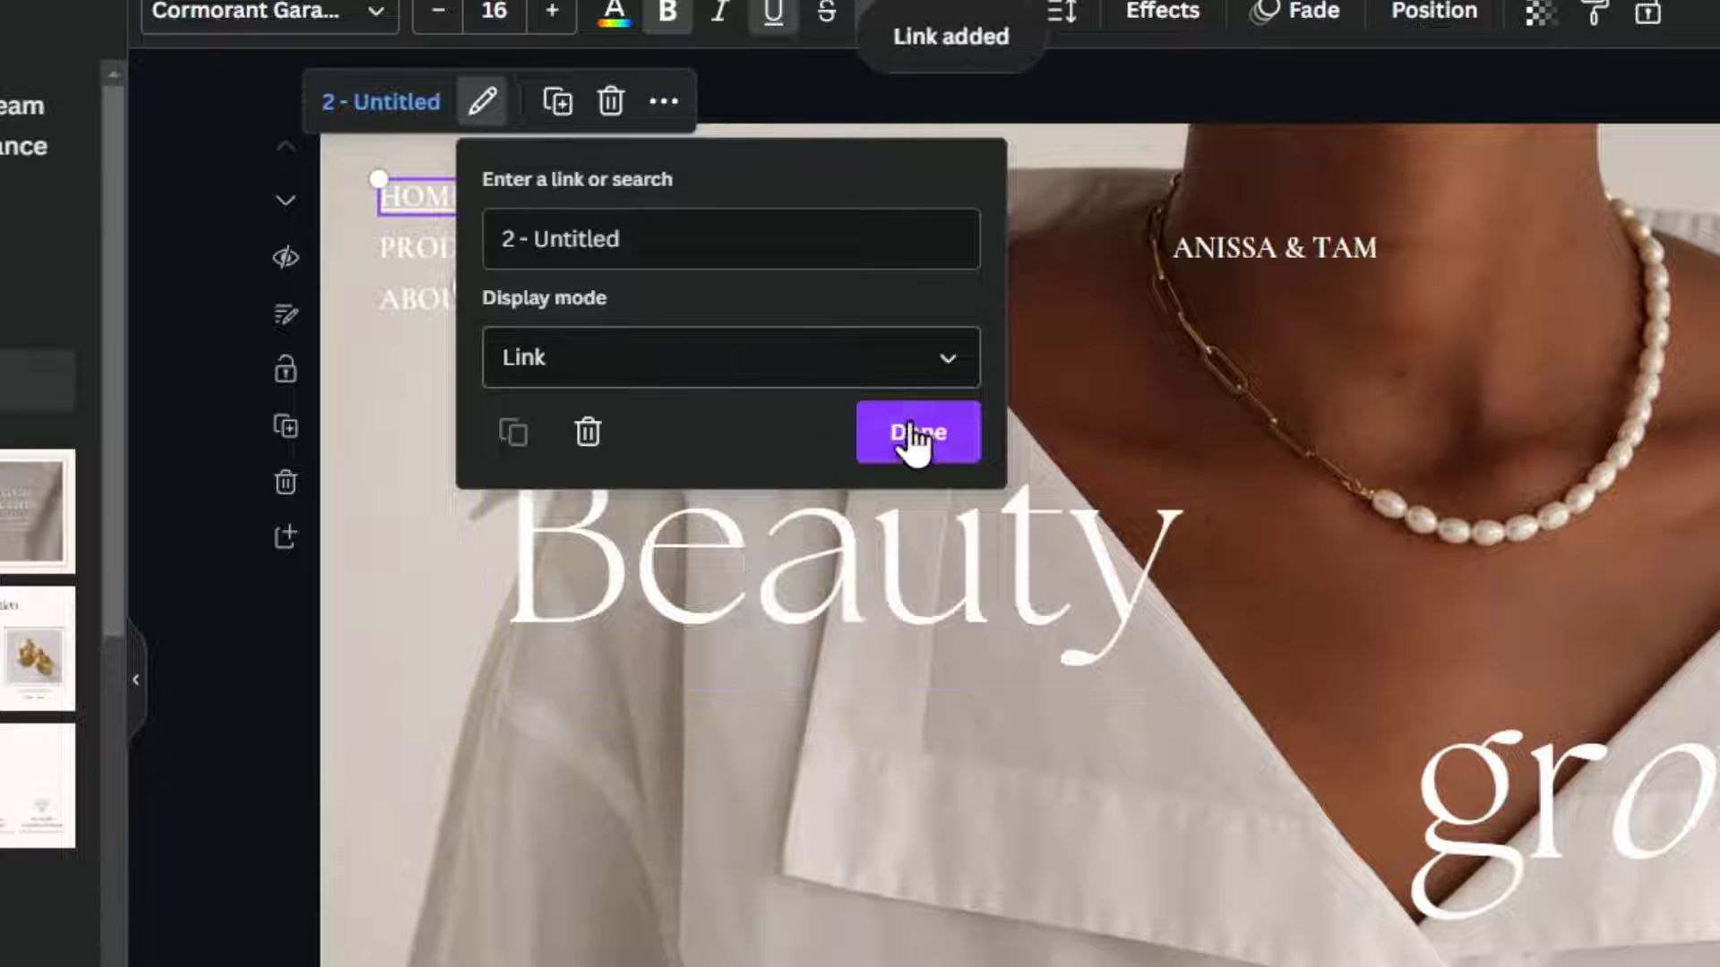
{"action": "left_click", "coordinate": [917, 432]}
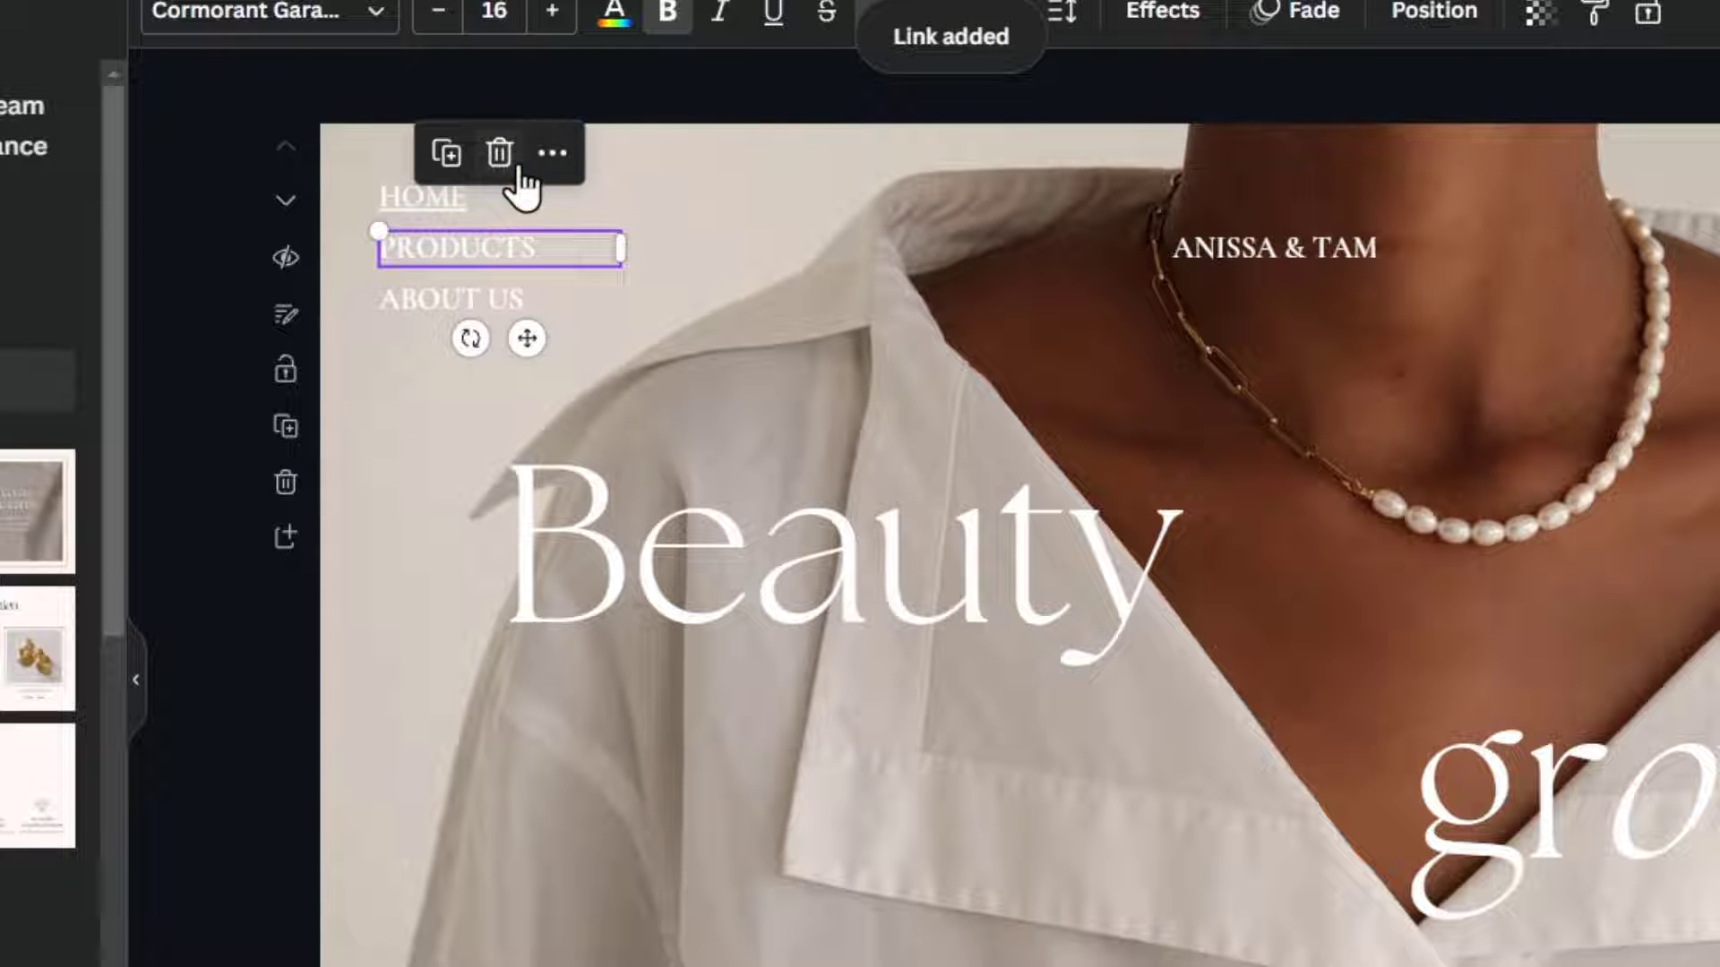
{"action": "left_click", "coordinate": [552, 152]}
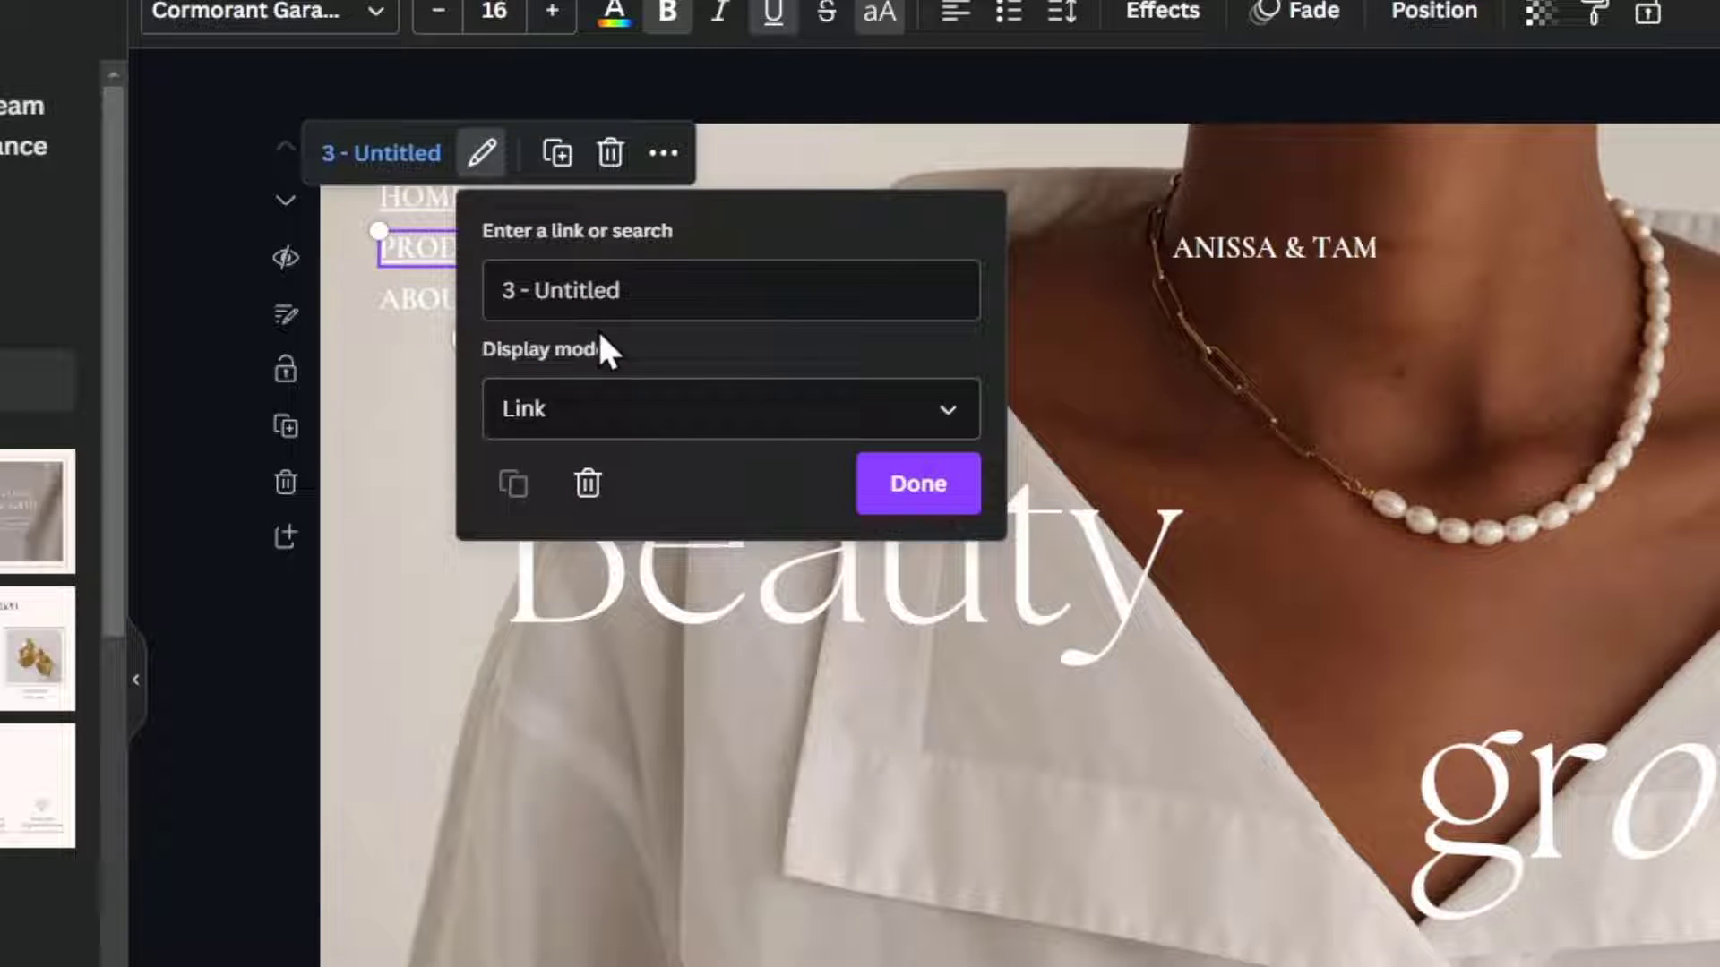
{"action": "left_click", "coordinate": [915, 484]}
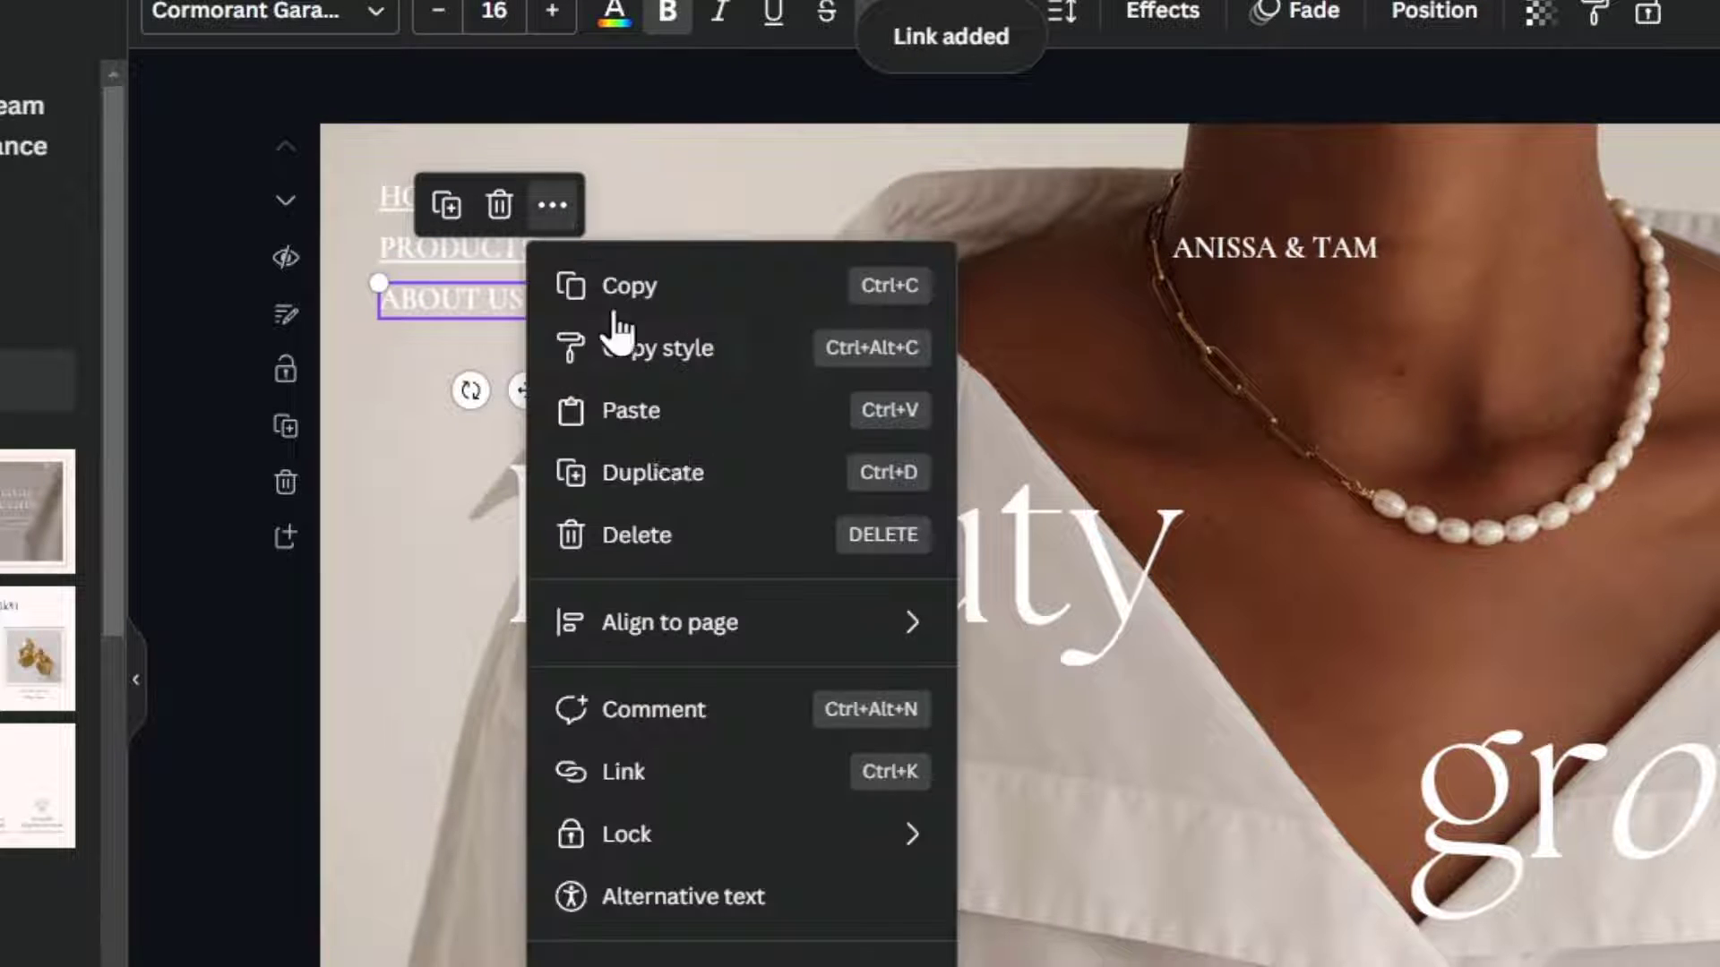
- Start a link on ABOUT US, then link the LEARN MORE button to page 3
{"action": "left_click", "coordinate": [621, 771]}
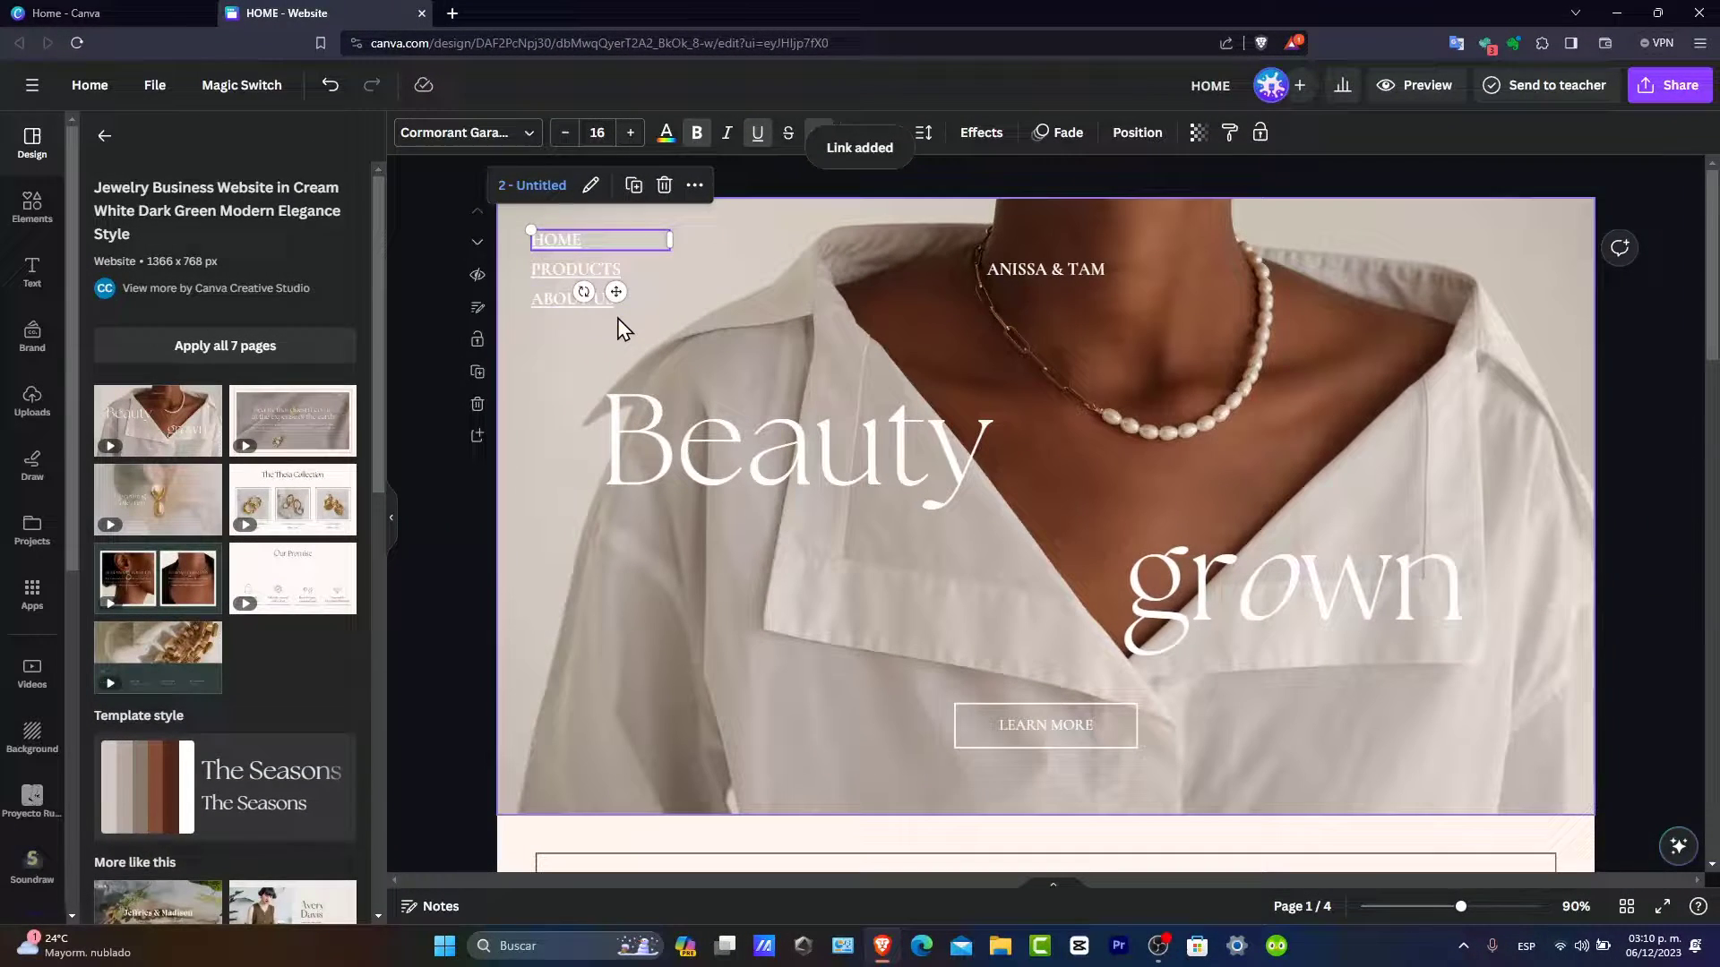
{"action": "left_click", "coordinate": [1045, 725]}
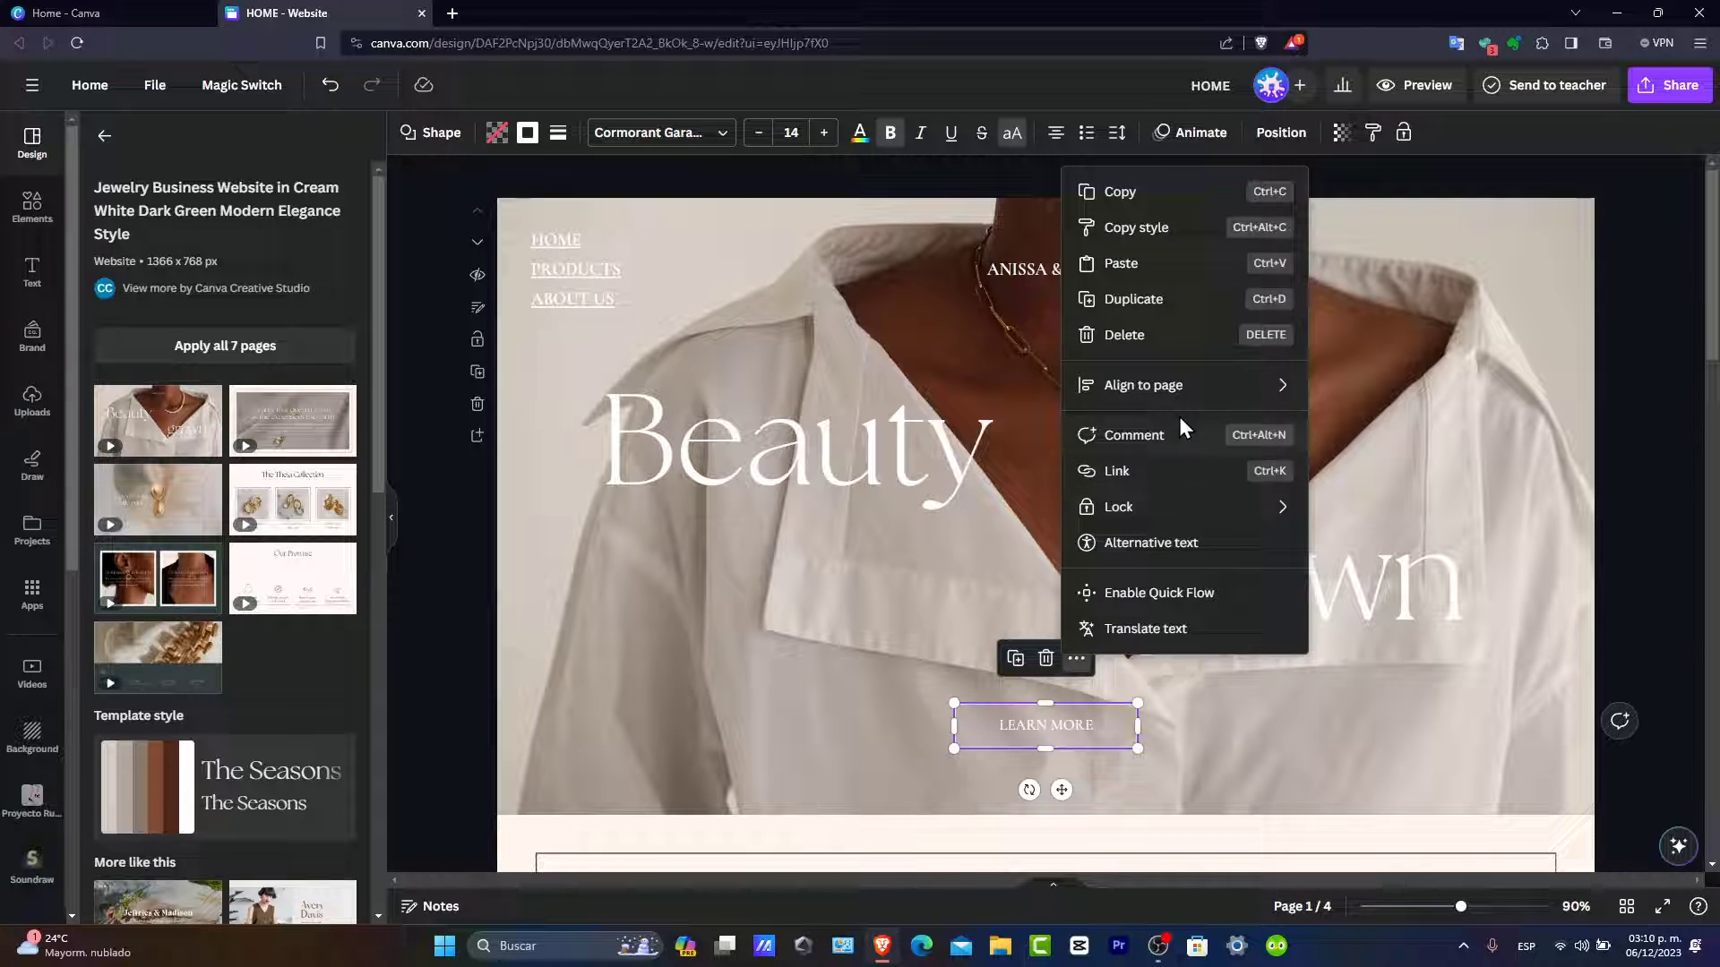
{"action": "left_click", "coordinate": [1116, 470]}
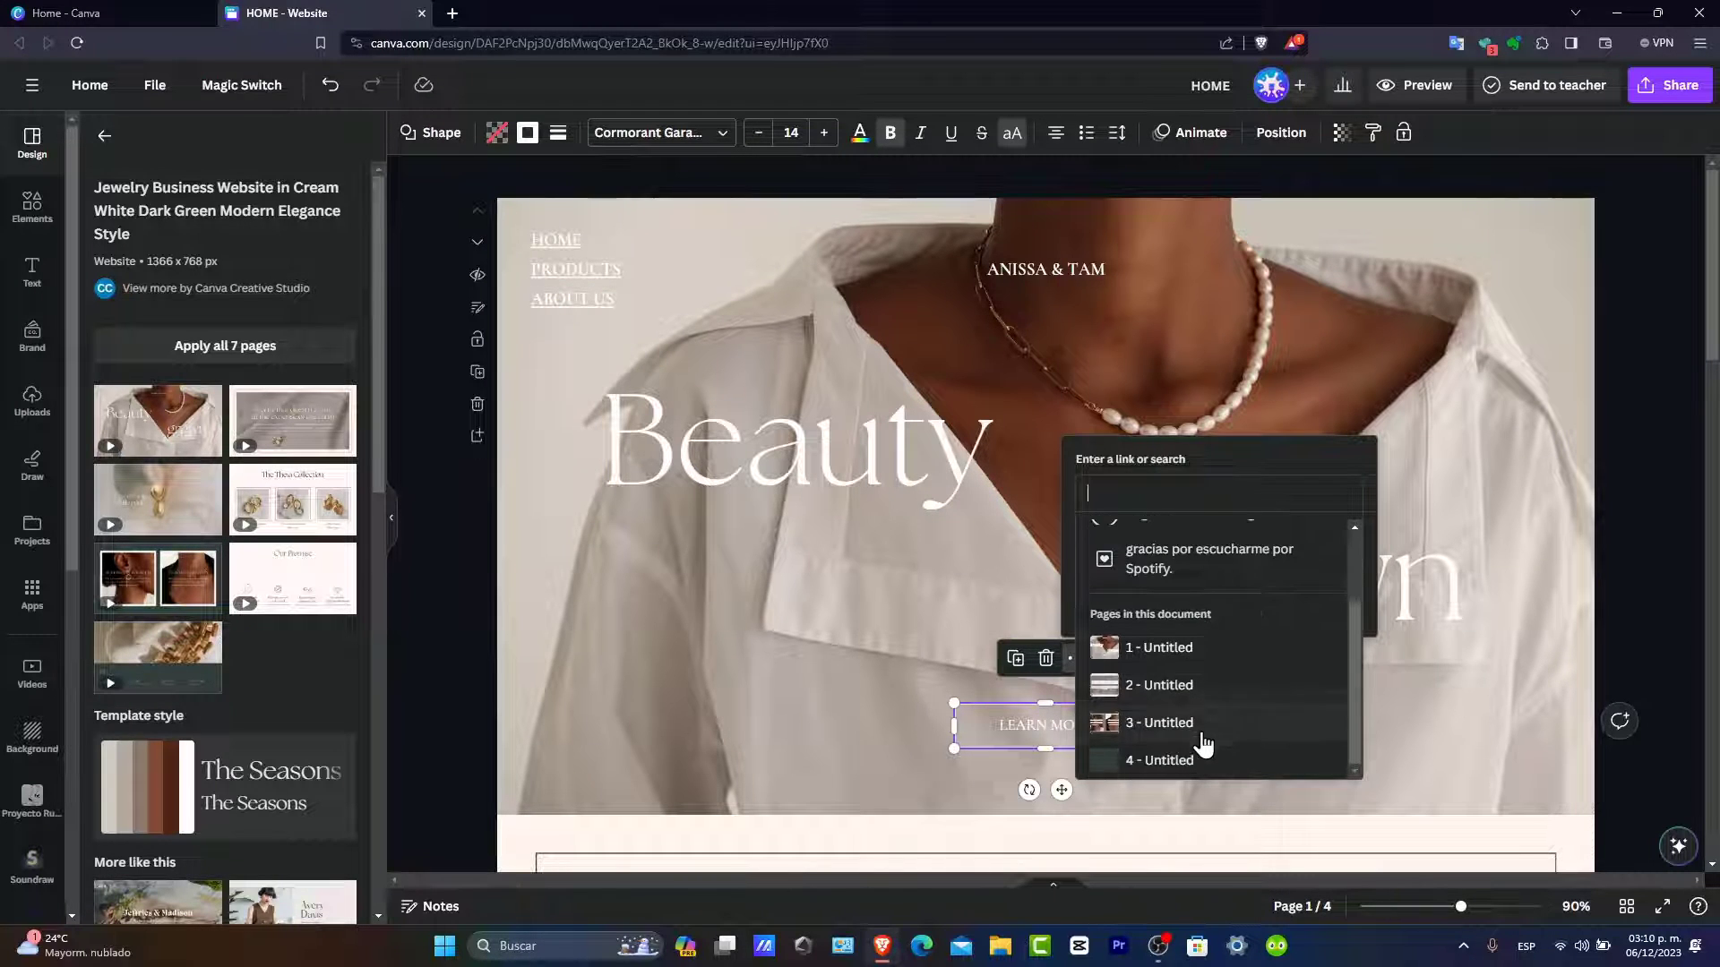
{"action": "left_click", "coordinate": [1158, 684]}
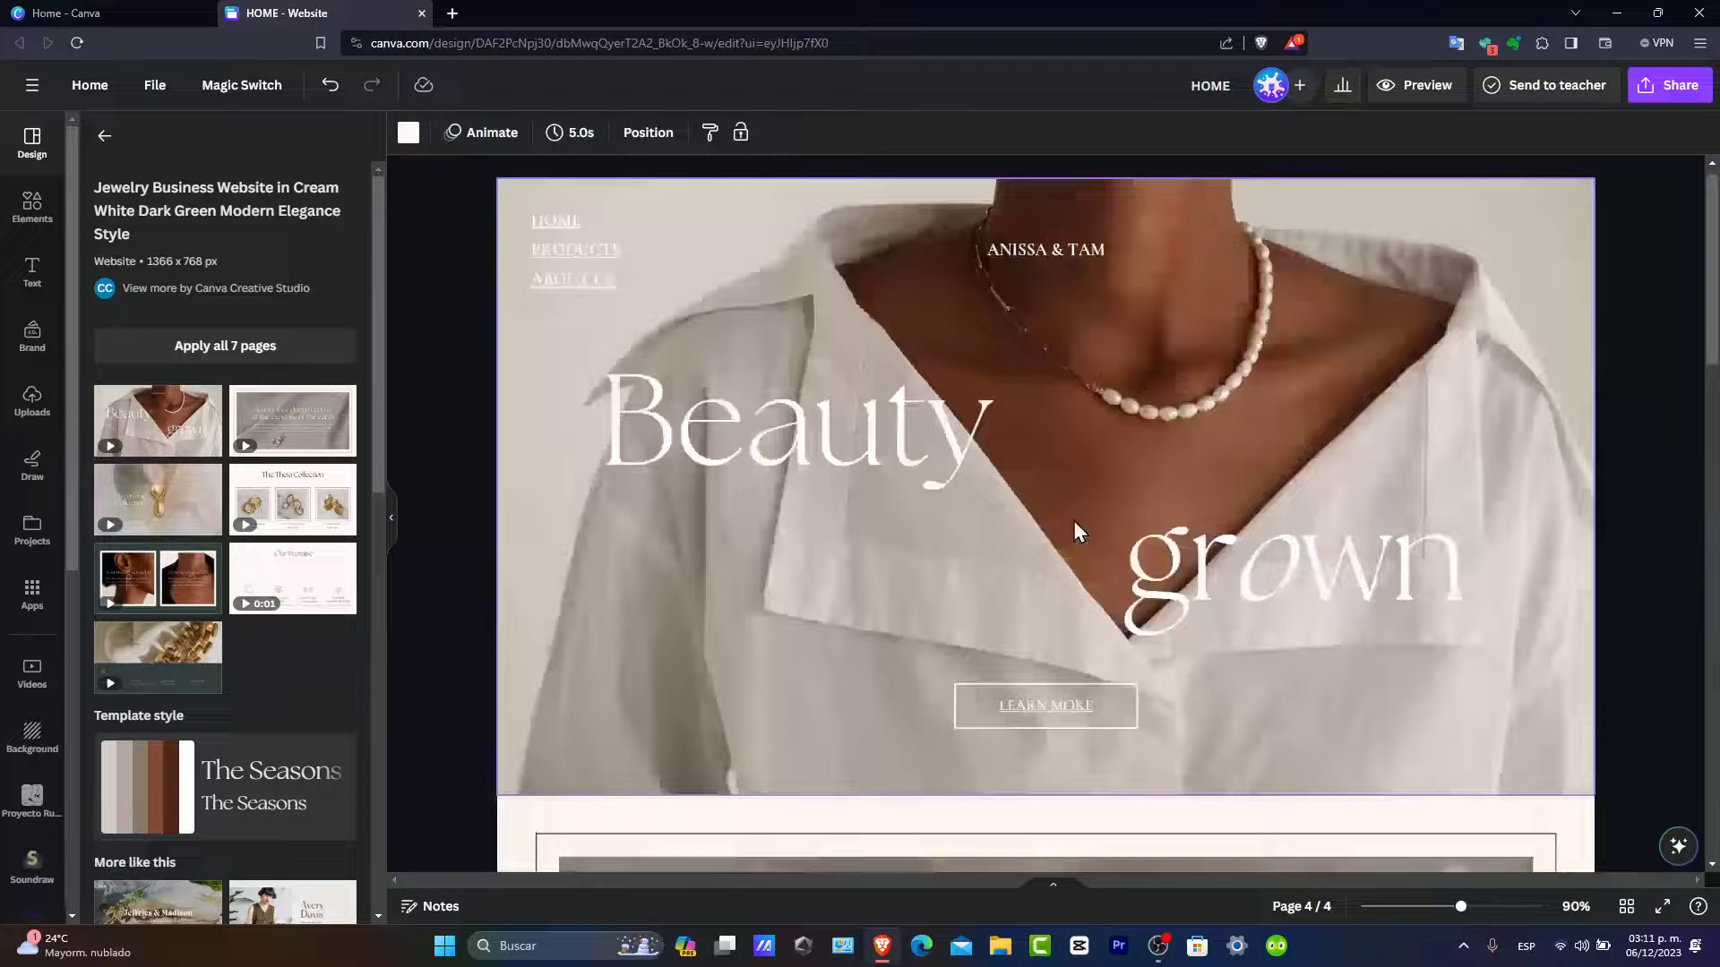
- Create a public view link for the website from the Share options
{"action": "left_click", "coordinate": [1667, 85]}
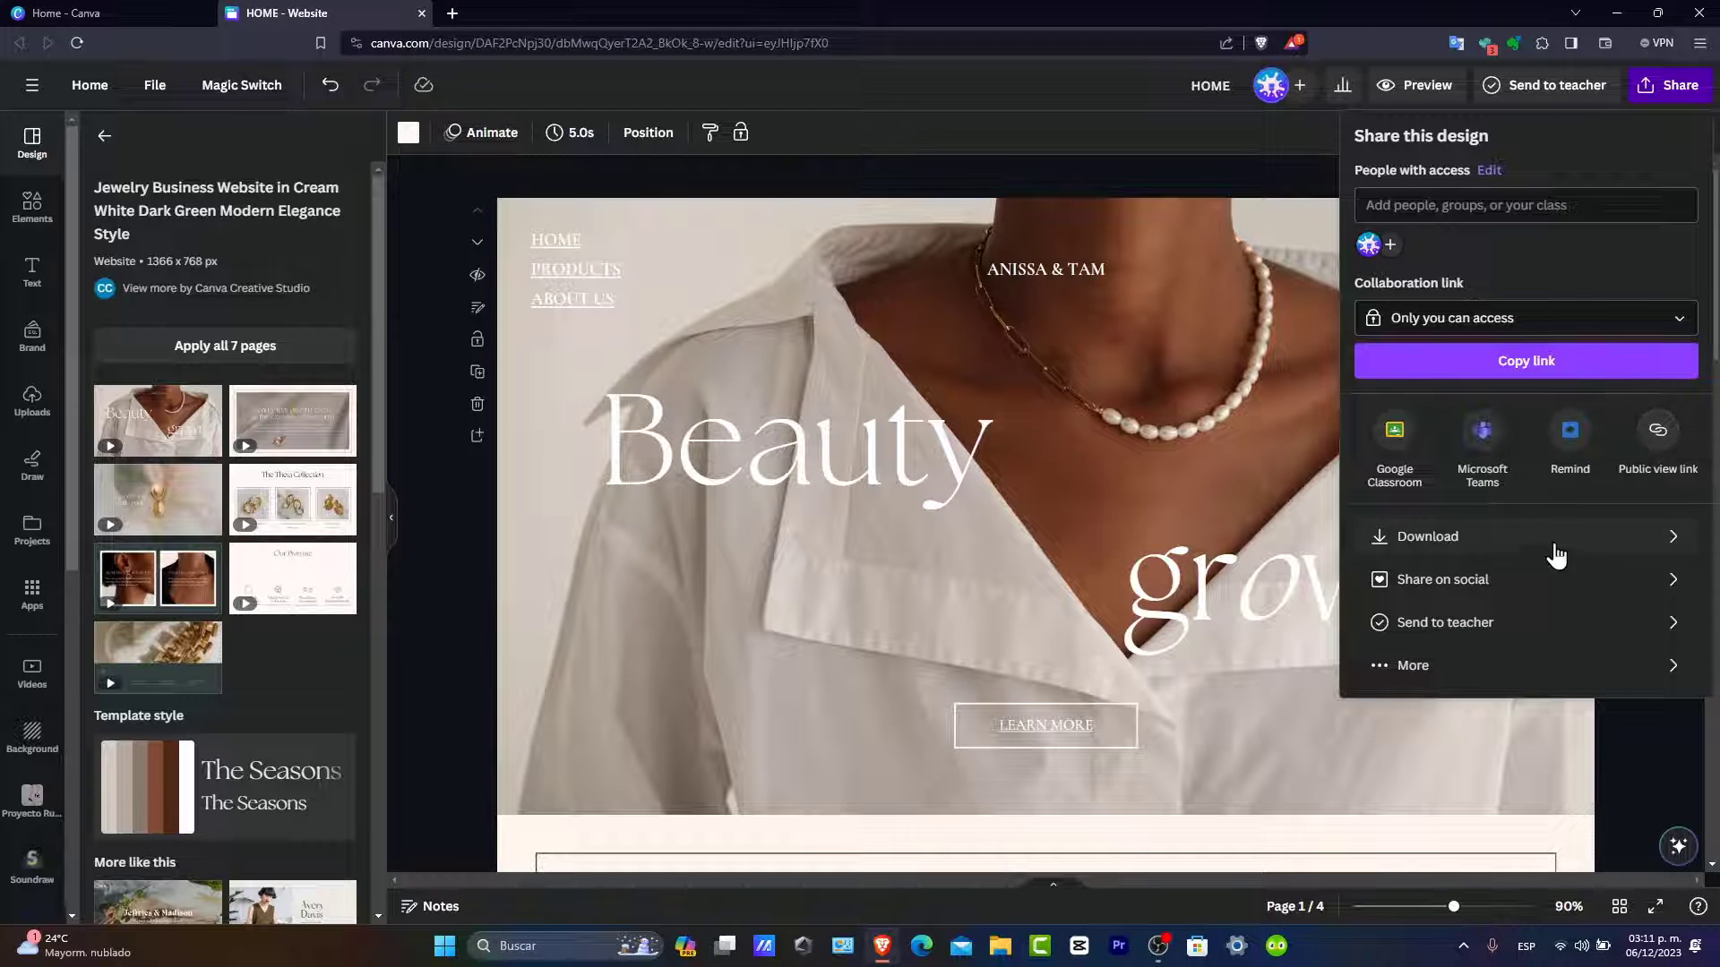
{"action": "left_click", "coordinate": [1411, 664]}
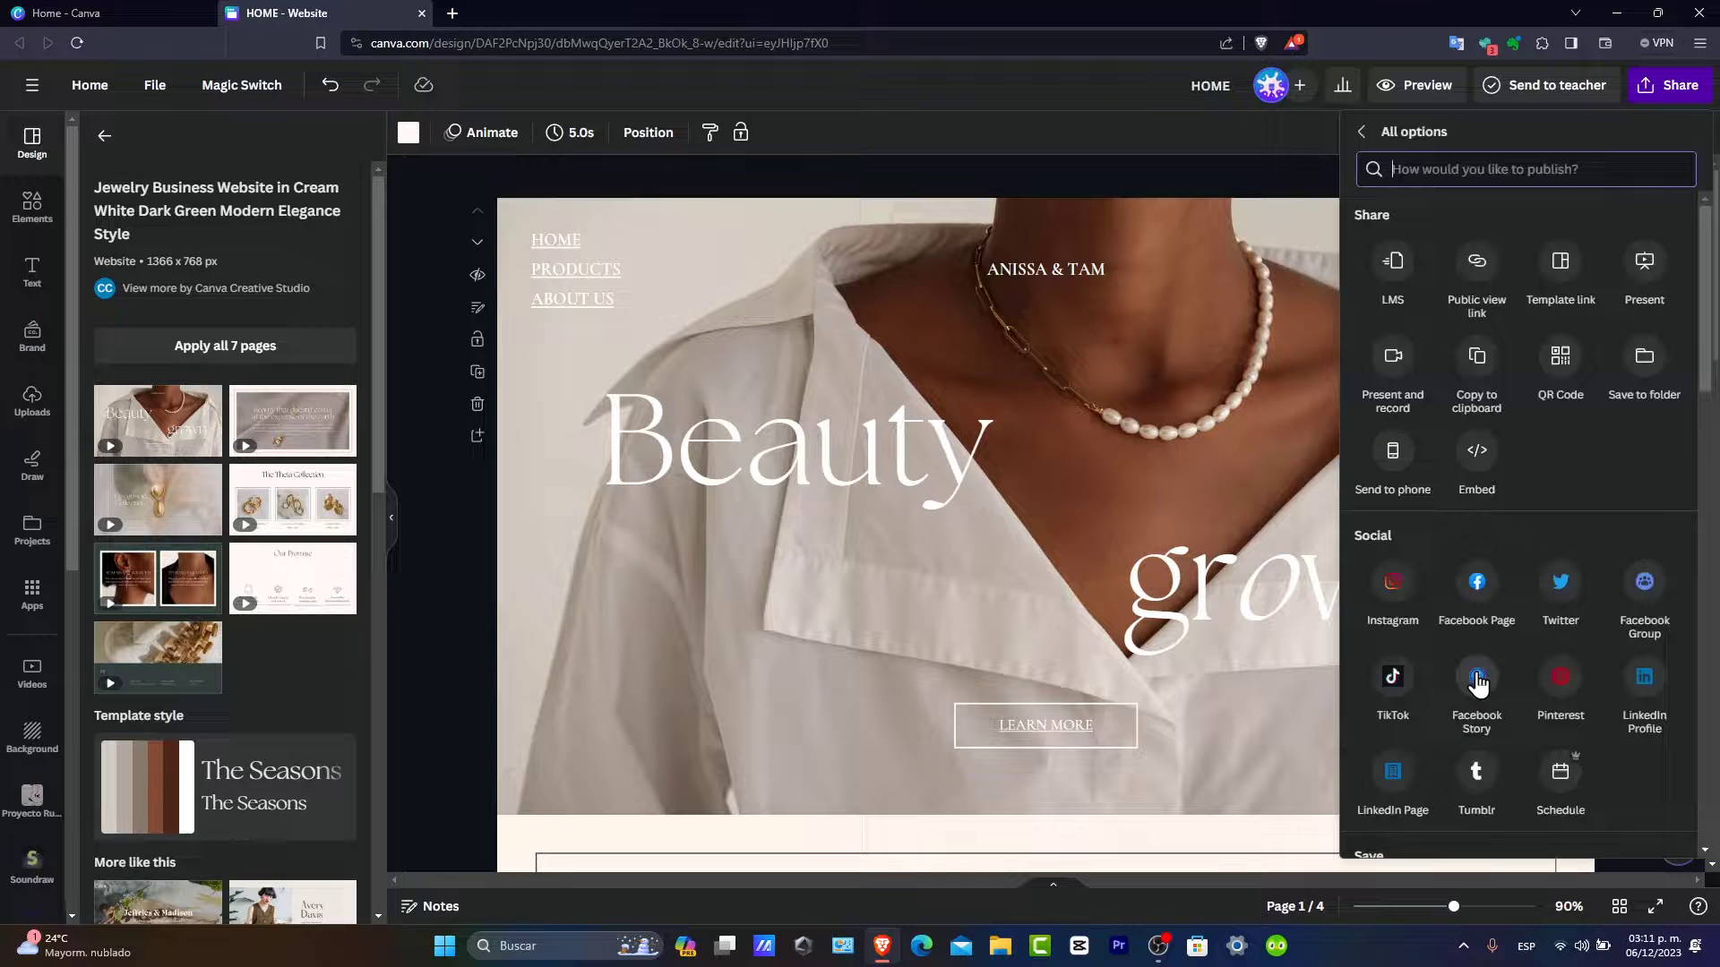
{"action": "left_click", "coordinate": [1476, 270]}
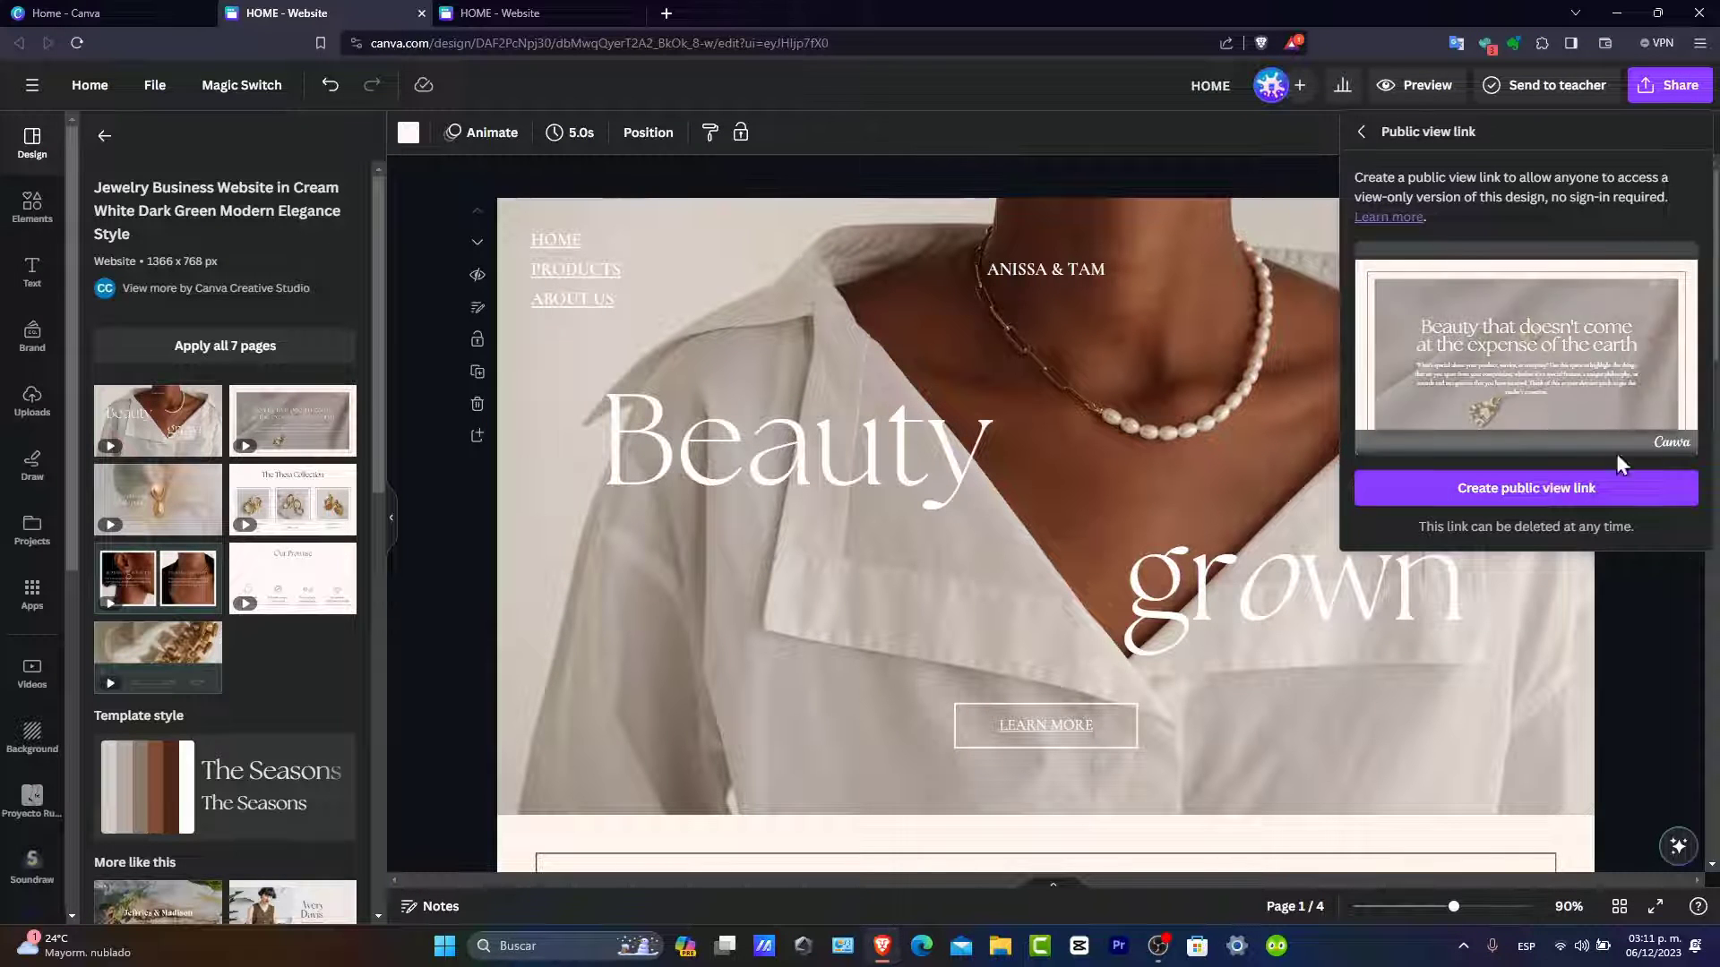
{"action": "left_click", "coordinate": [1523, 487]}
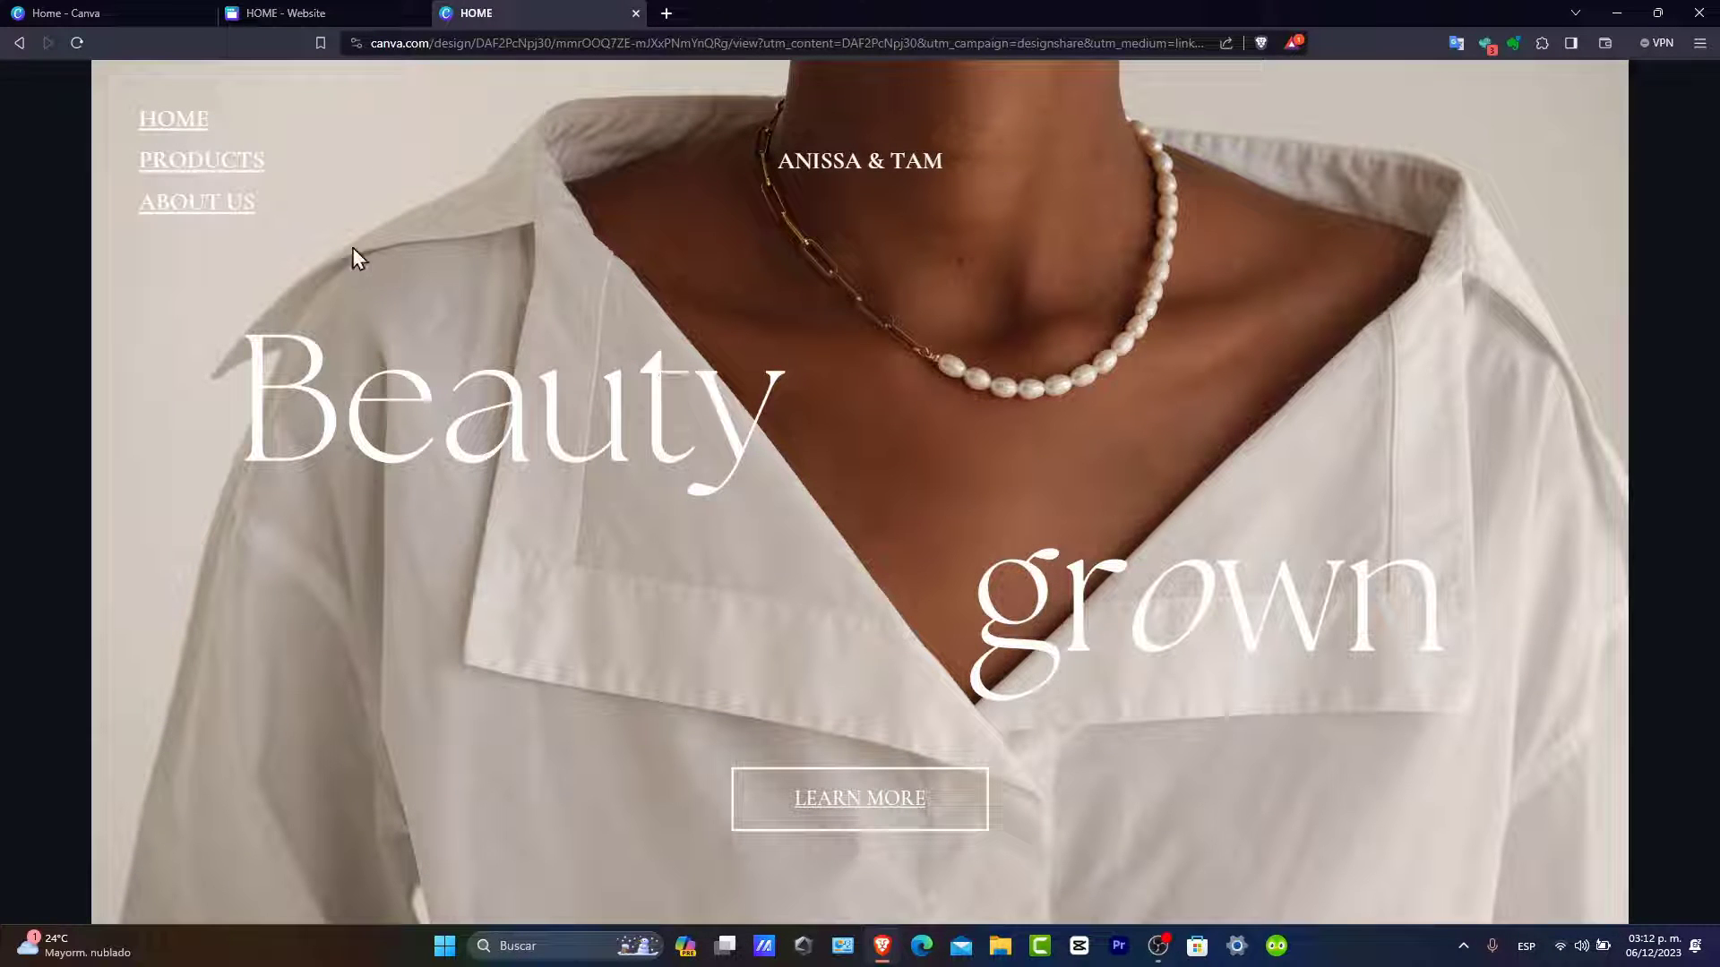
- Scroll the view-only site to its end and continue to the 'Beauty that doesn't come…' page
{"action": "scroll", "scroll_direction": "down", "scroll_amount": 3}
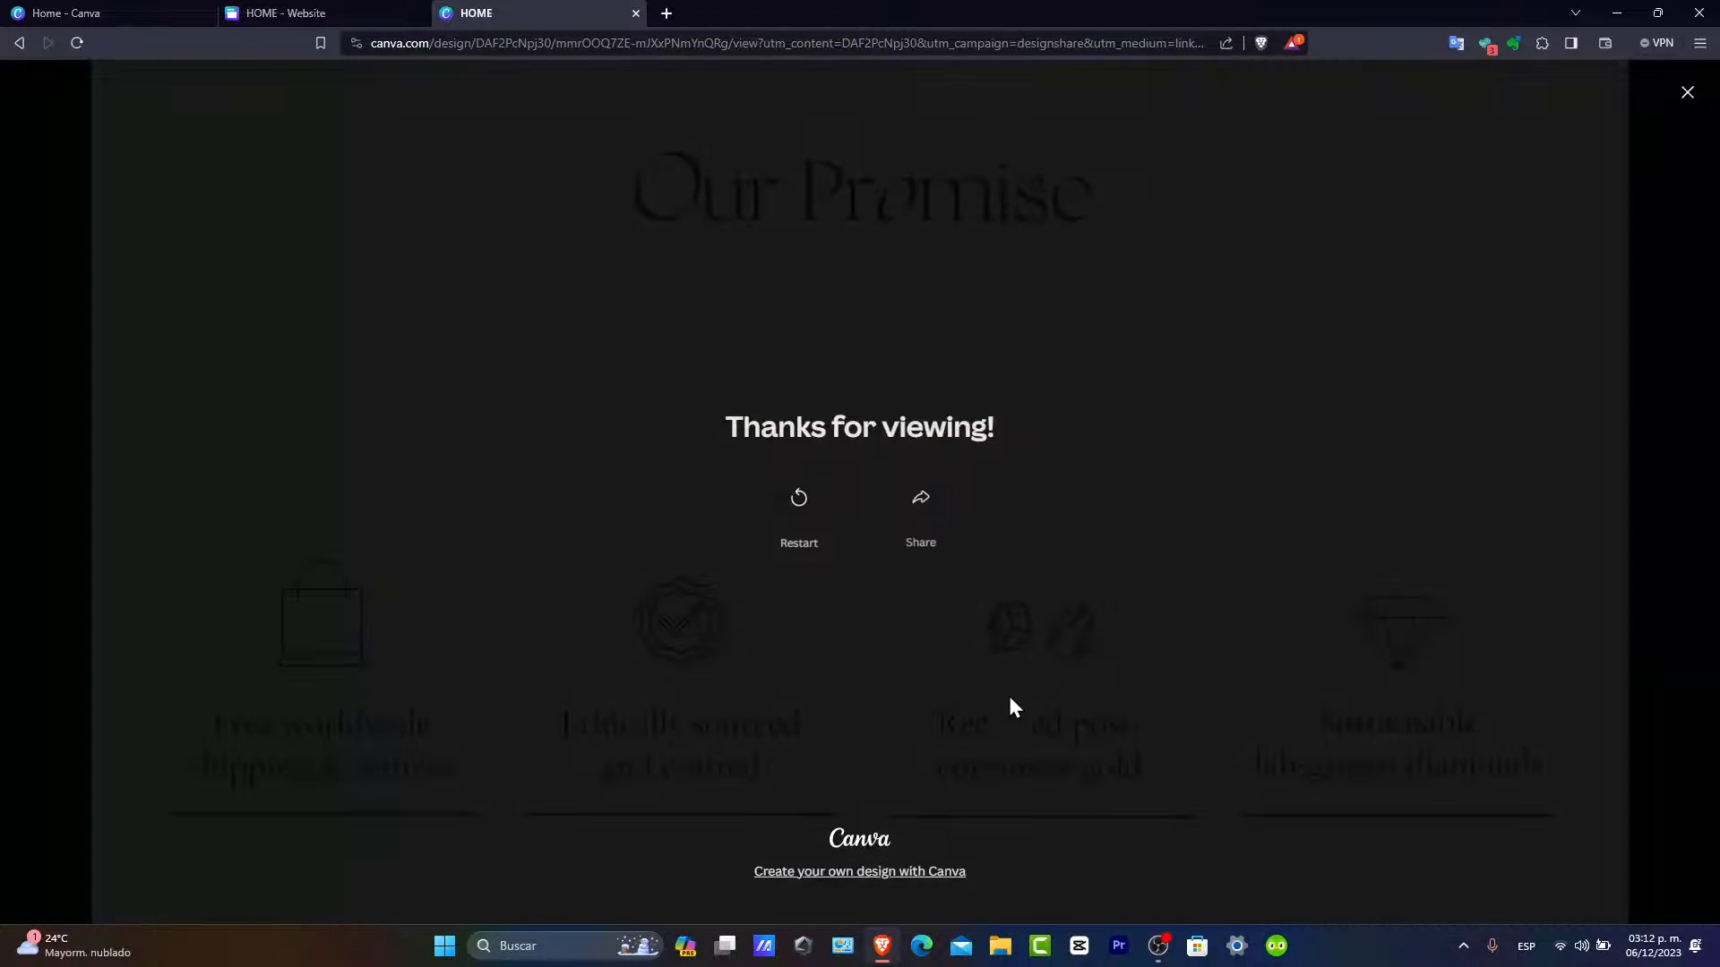
{"action": "left_click", "coordinate": [798, 498]}
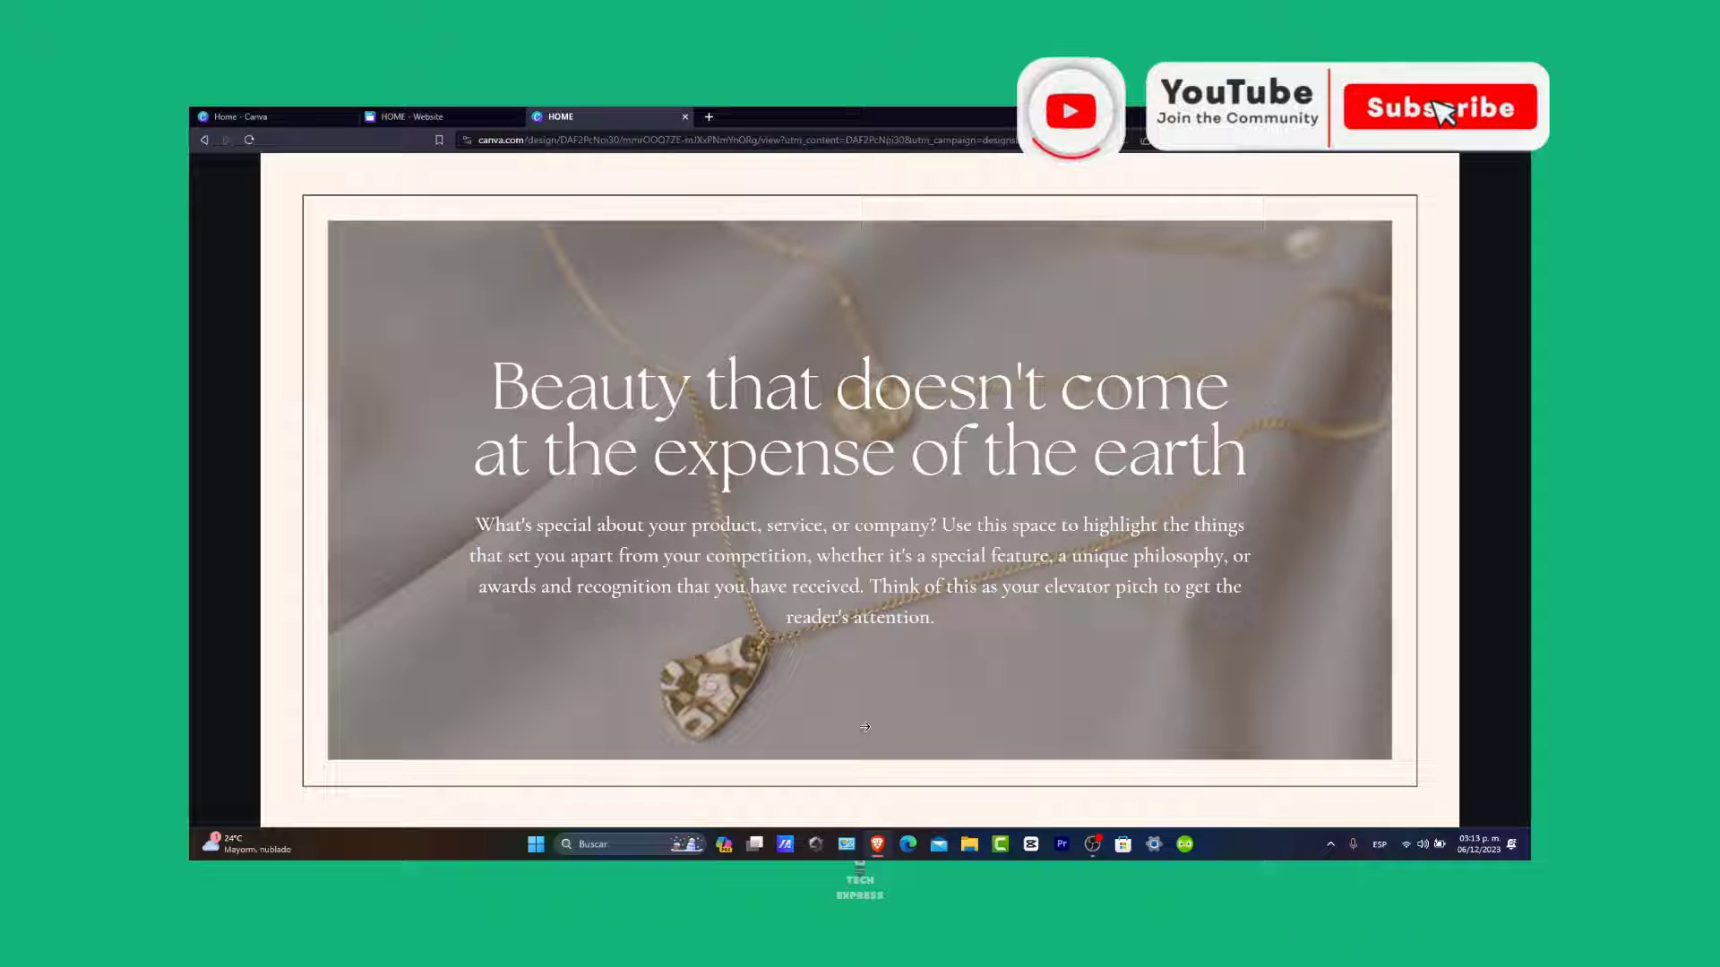
{"action": "left_click", "coordinate": [1438, 106]}
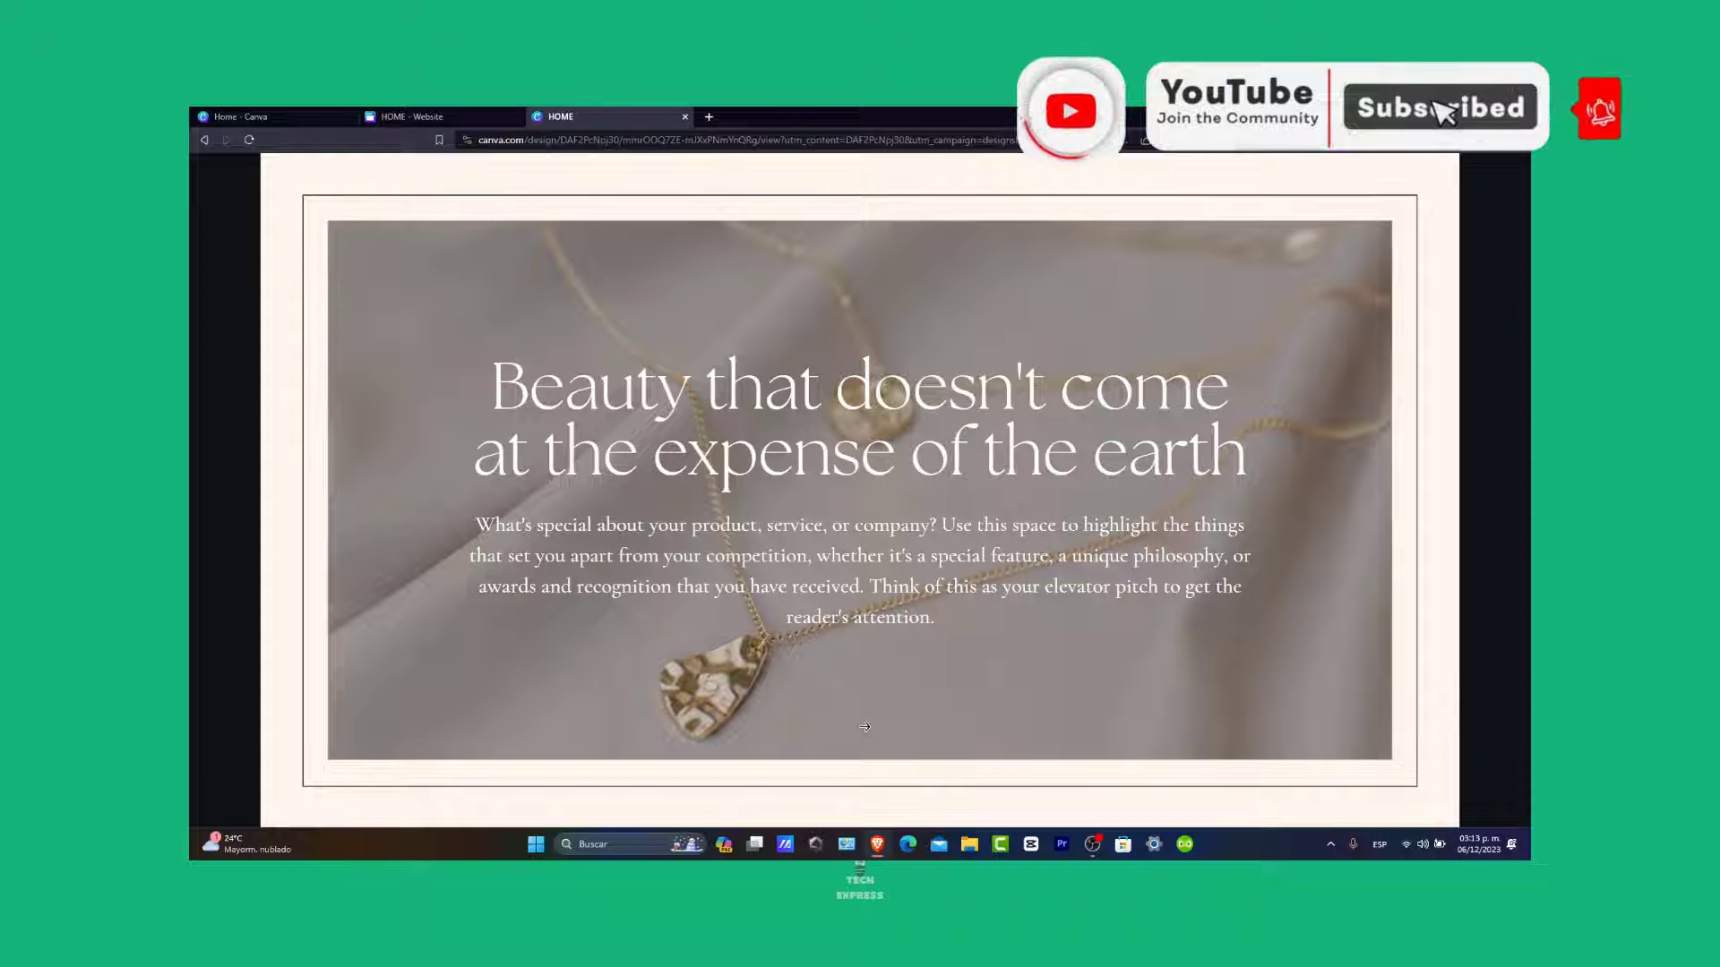